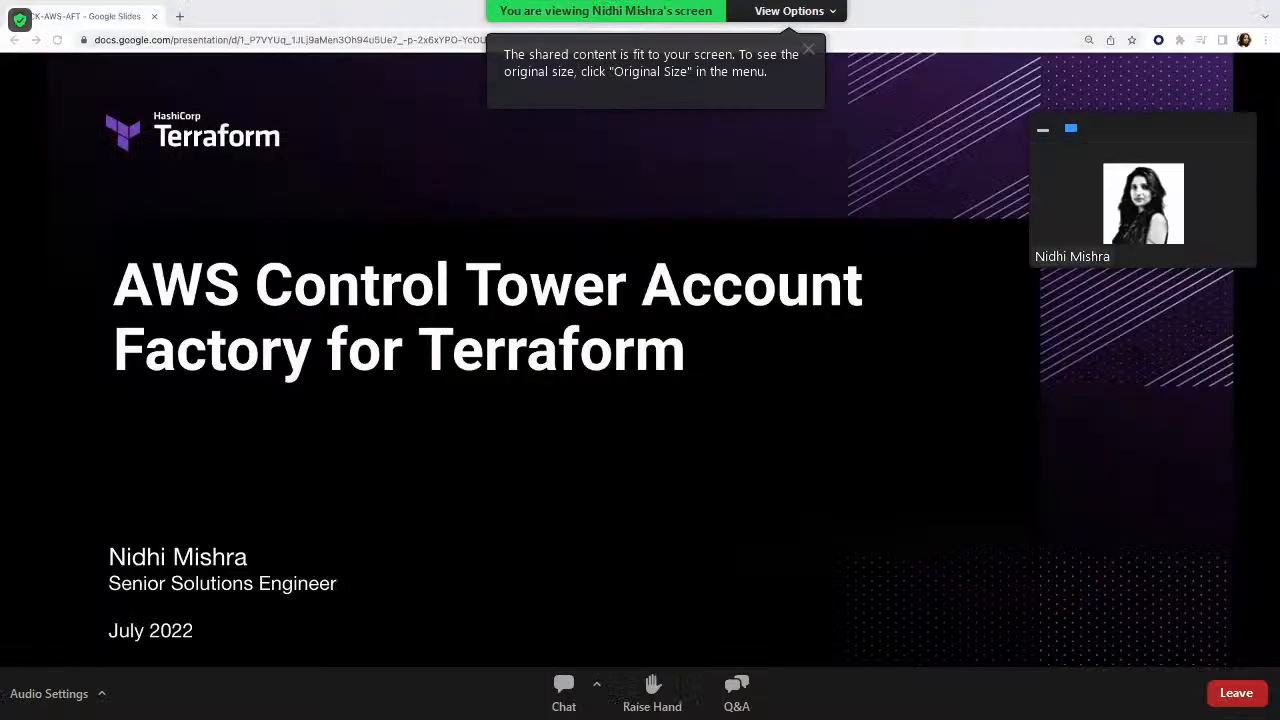
Step: Advance the shared deck to the 'Benefits of Infrastructure as Code' slide with the forking diagram
left_click(808, 48)
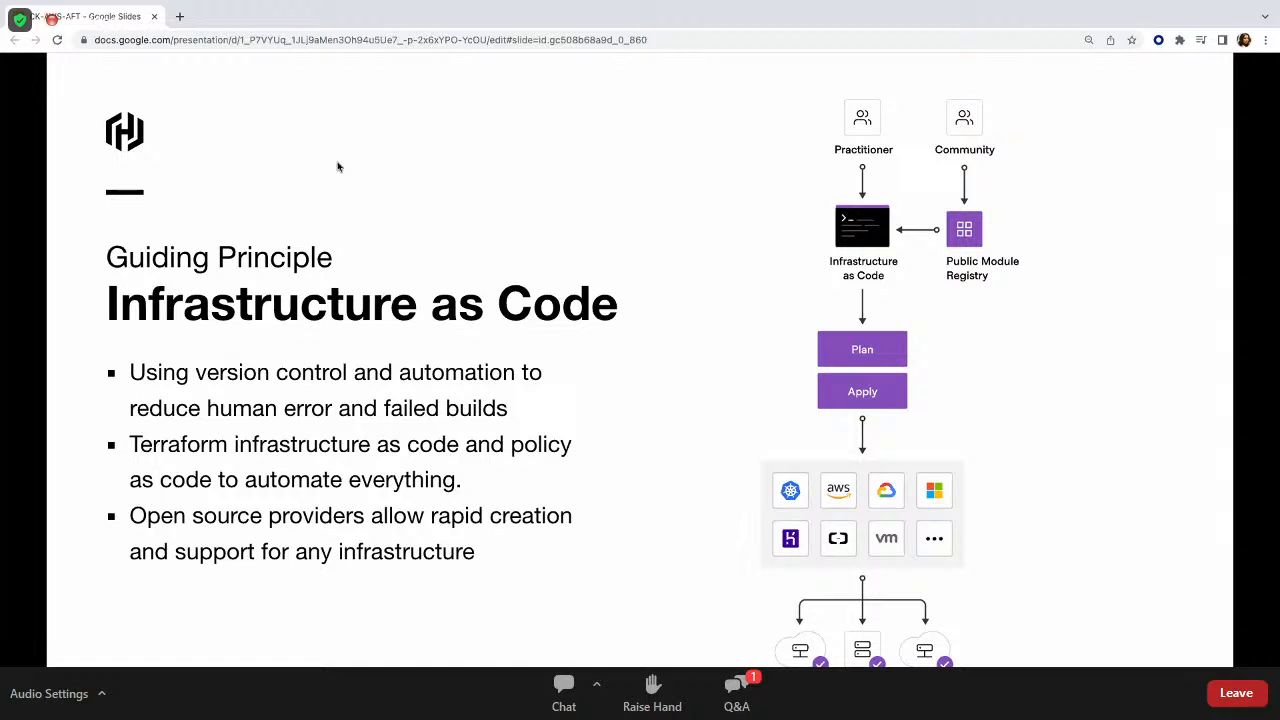
mouse_move(220, 171)
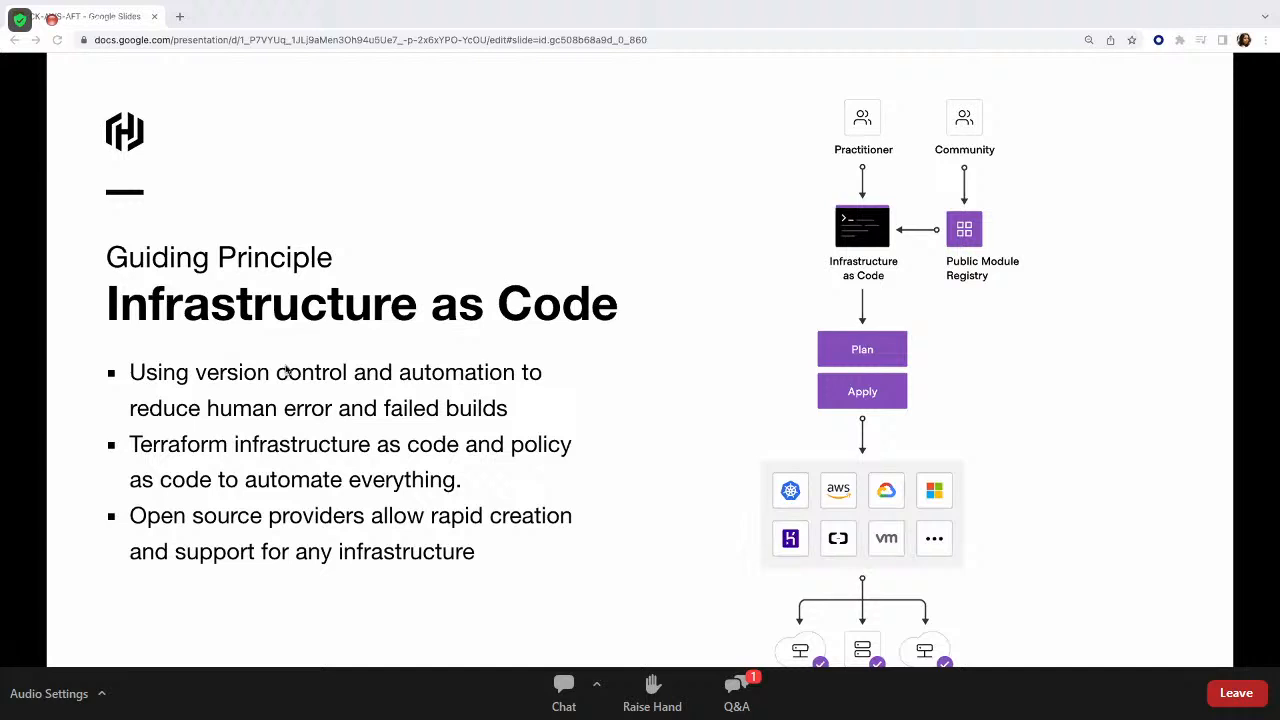
mouse_move(901, 117)
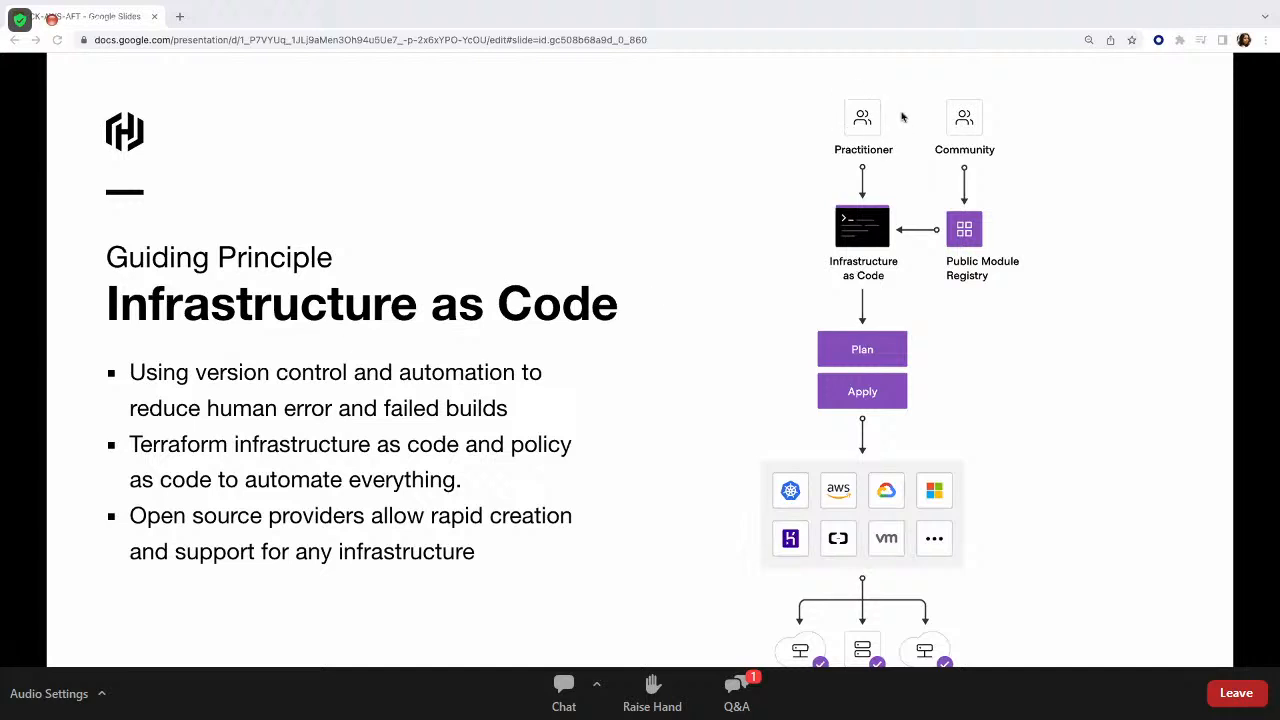
mouse_move(866, 209)
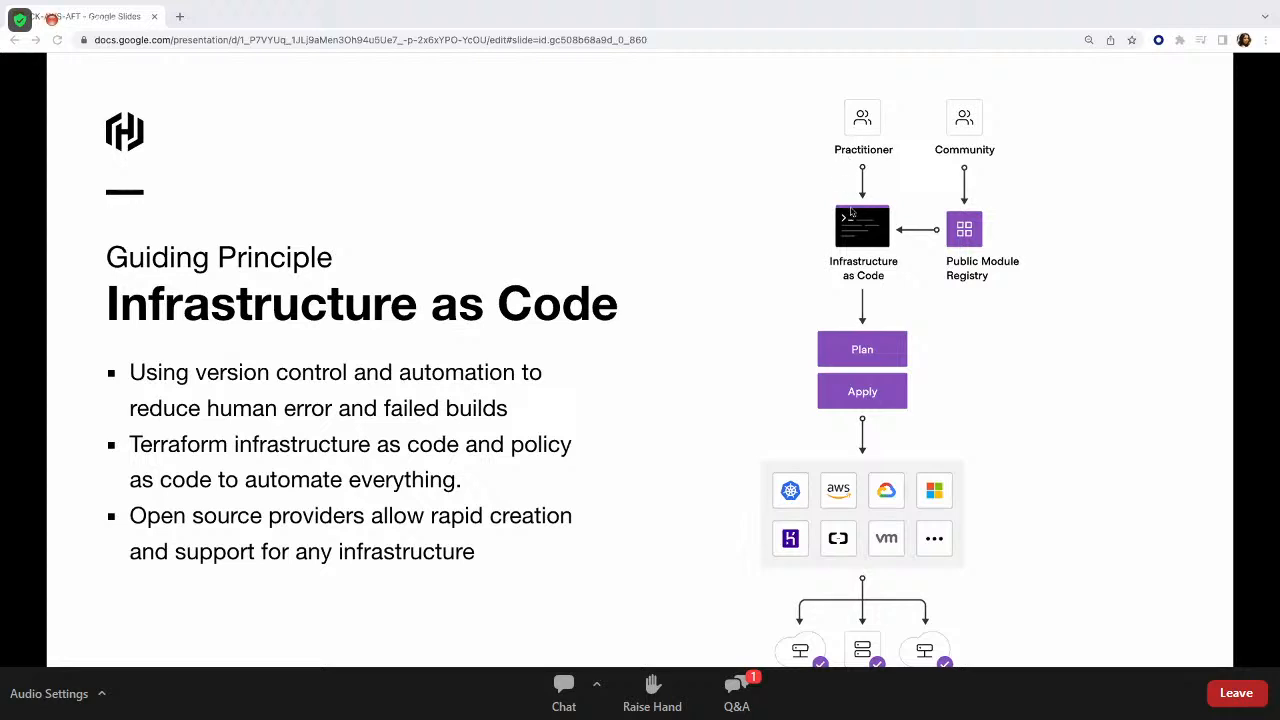
mouse_move(855, 212)
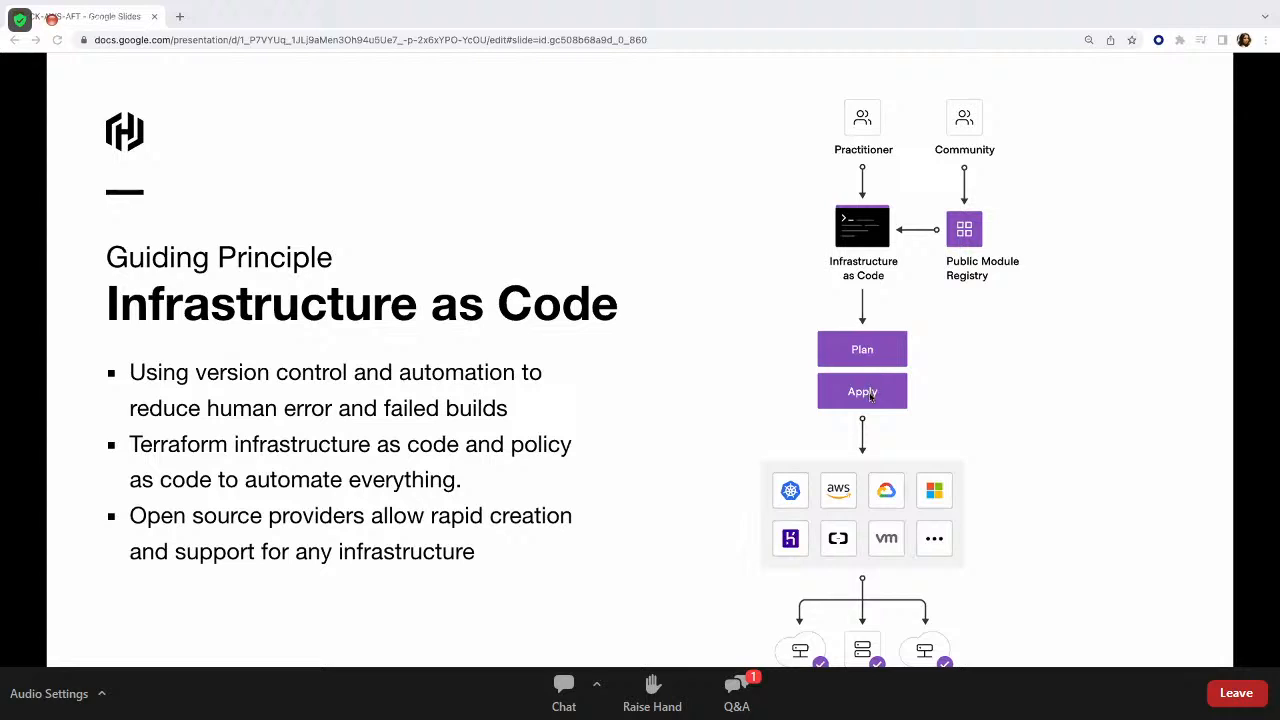
mouse_move(950, 497)
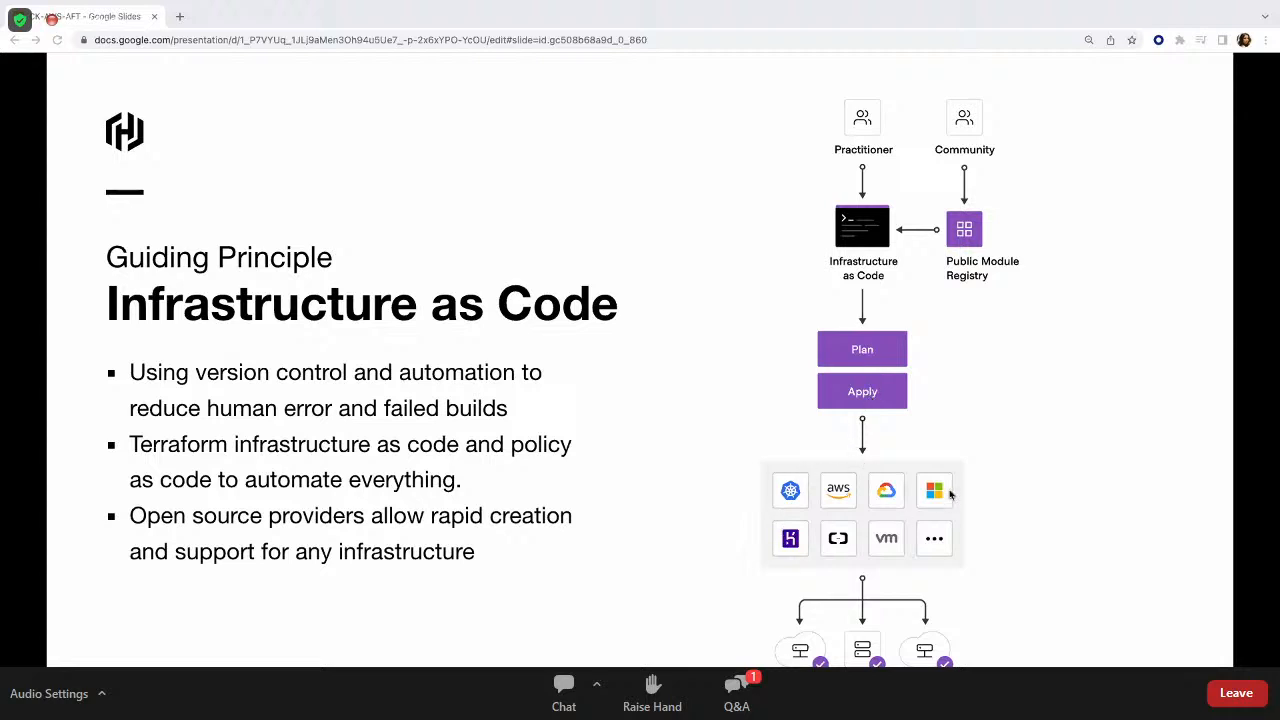
mouse_move(908, 243)
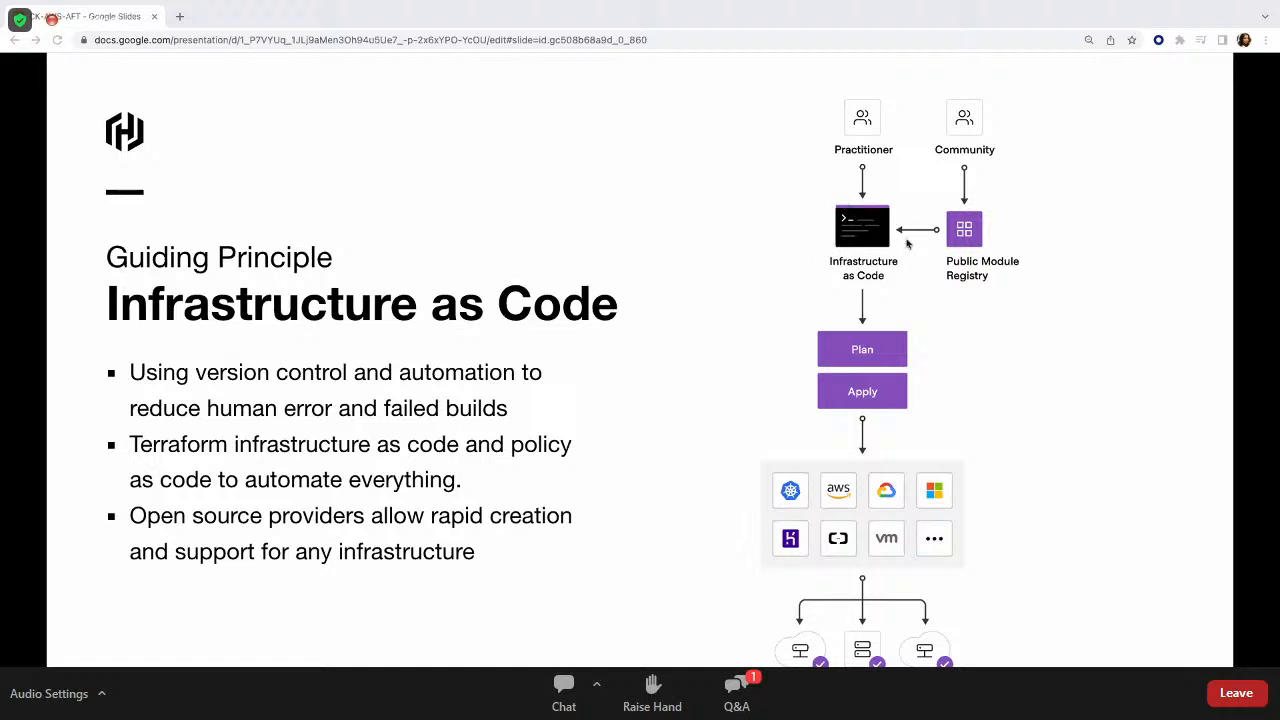
mouse_move(996, 150)
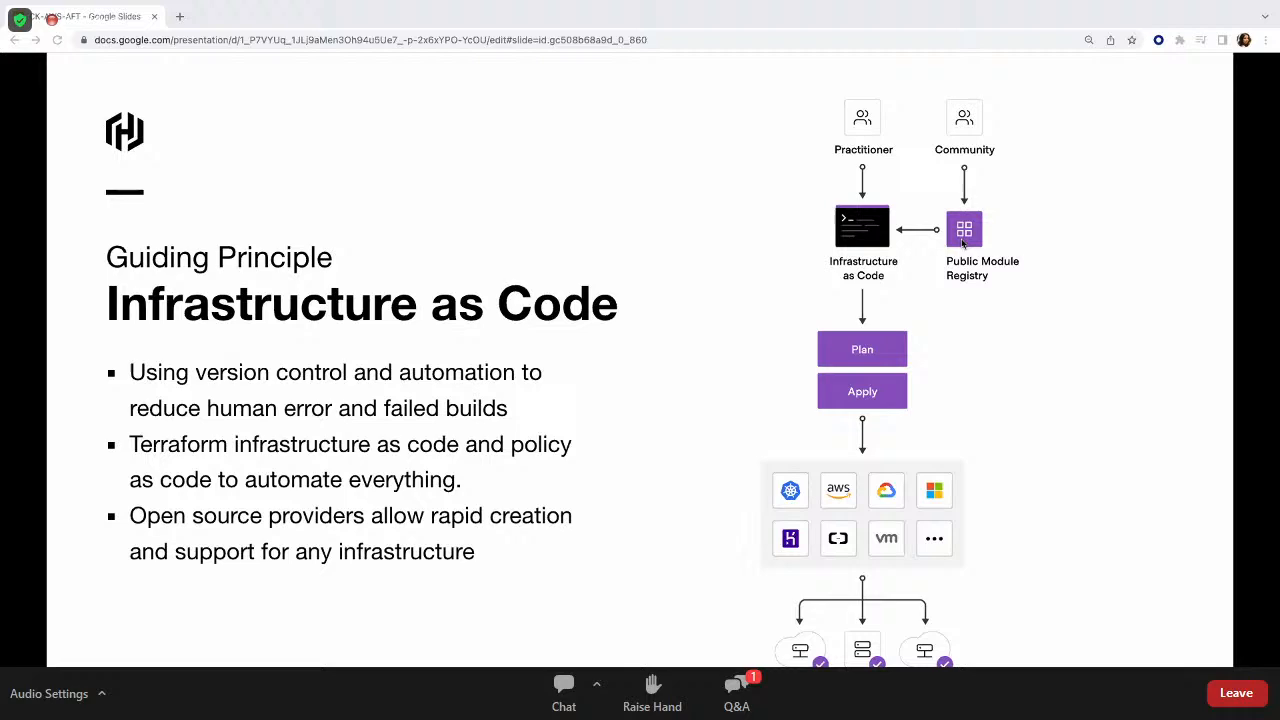
key("Right")
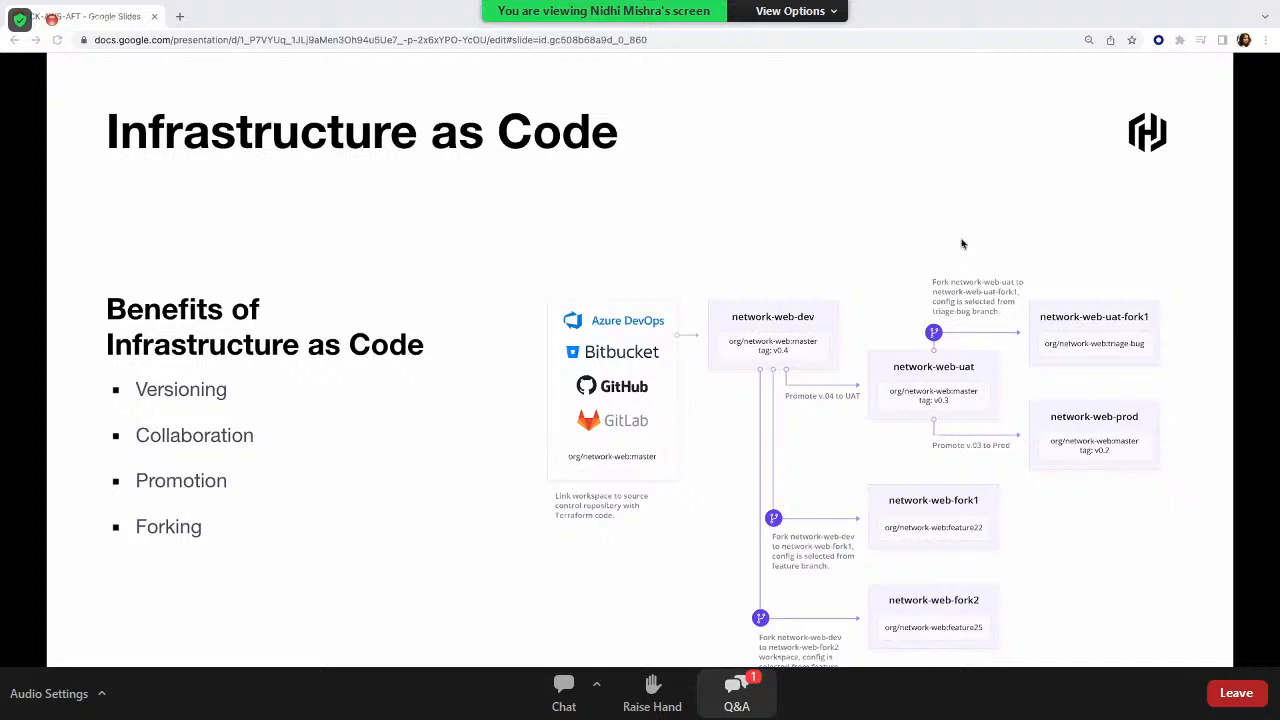
left_click(736, 693)
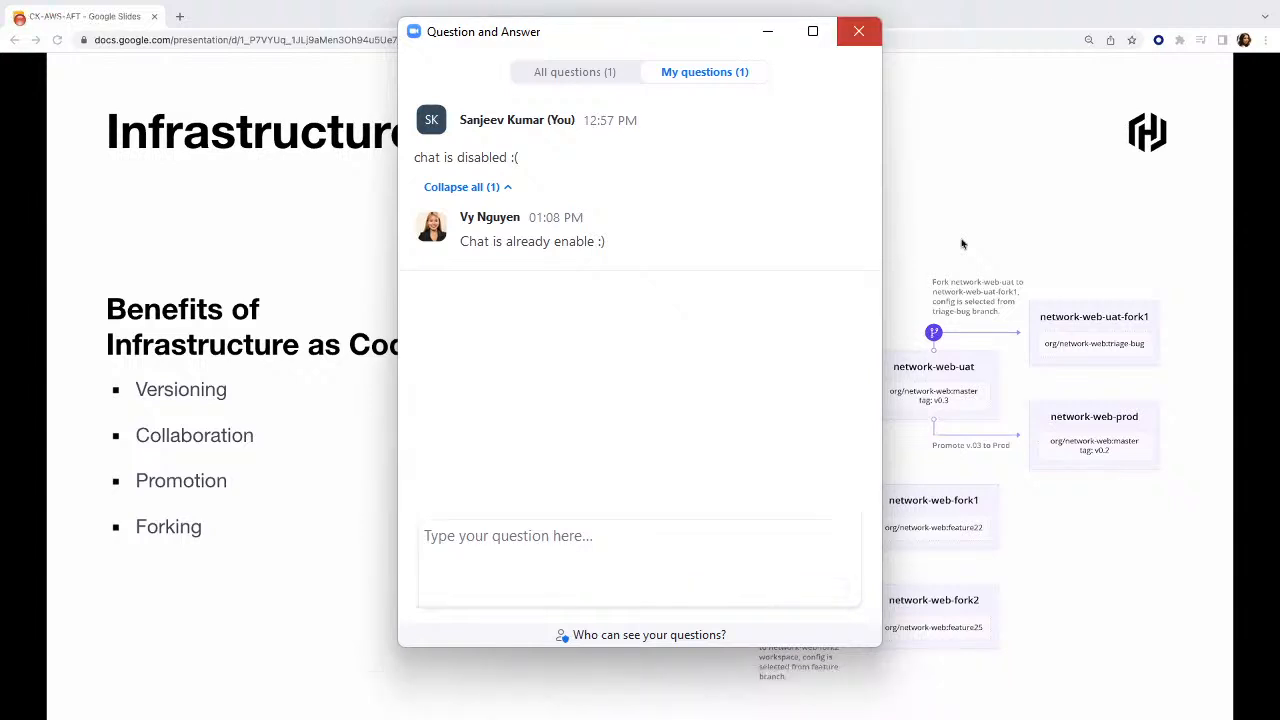
left_click(858, 31)
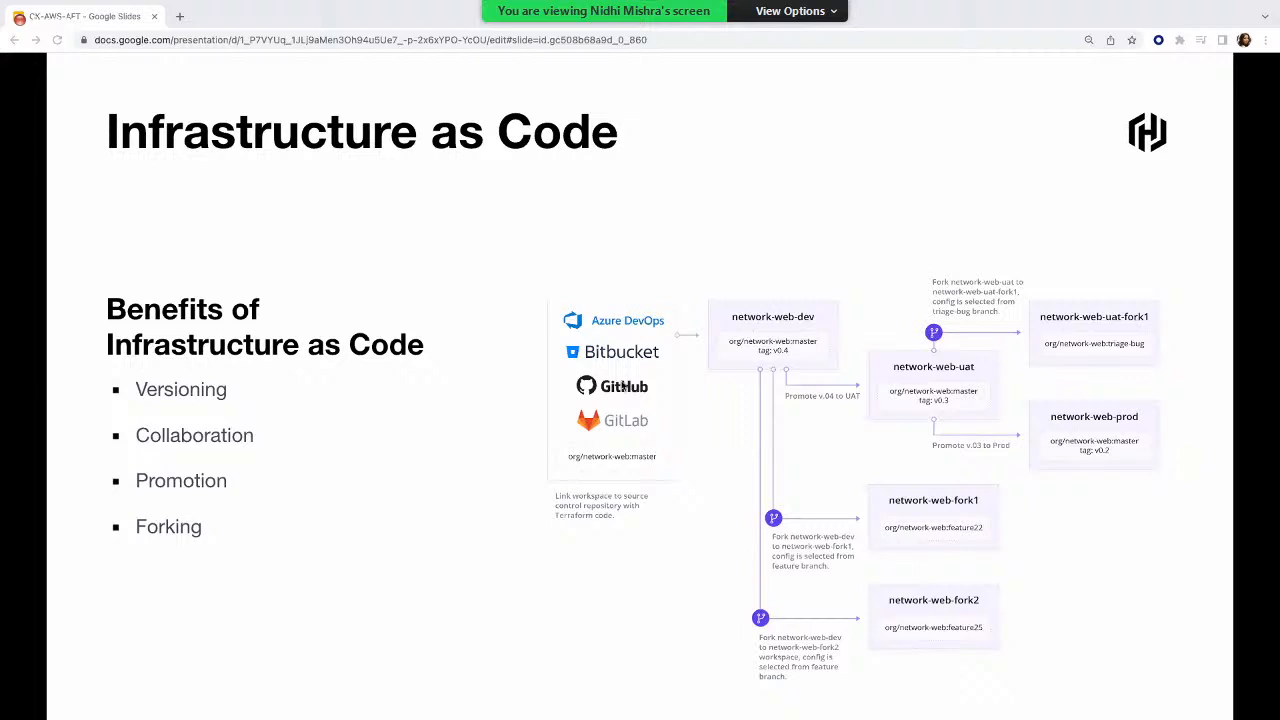
mouse_move(683, 362)
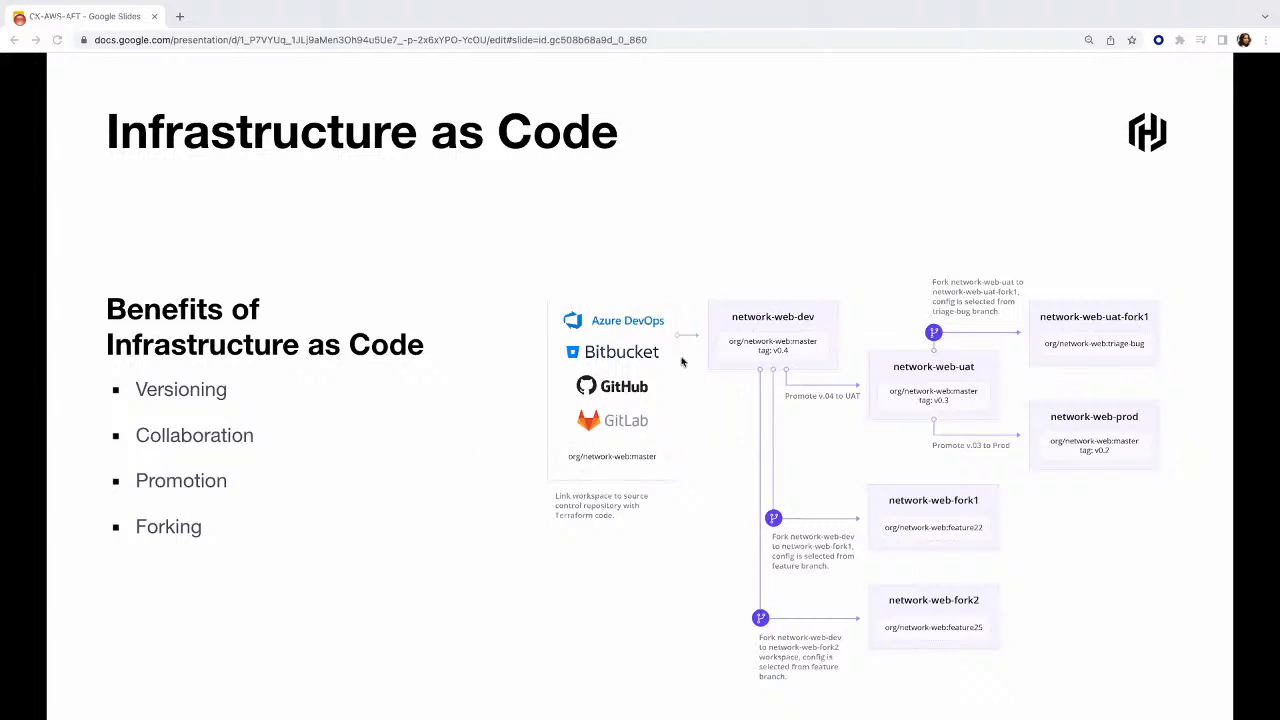
mouse_move(672, 401)
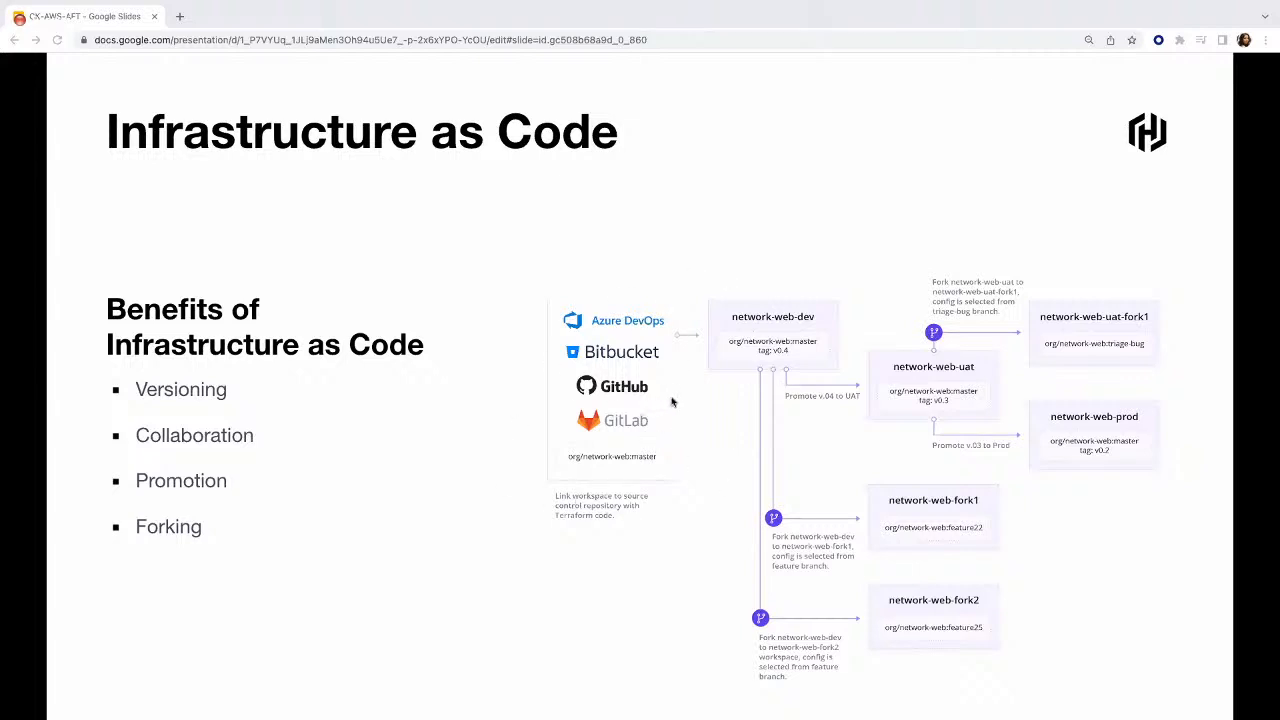
mouse_move(663, 448)
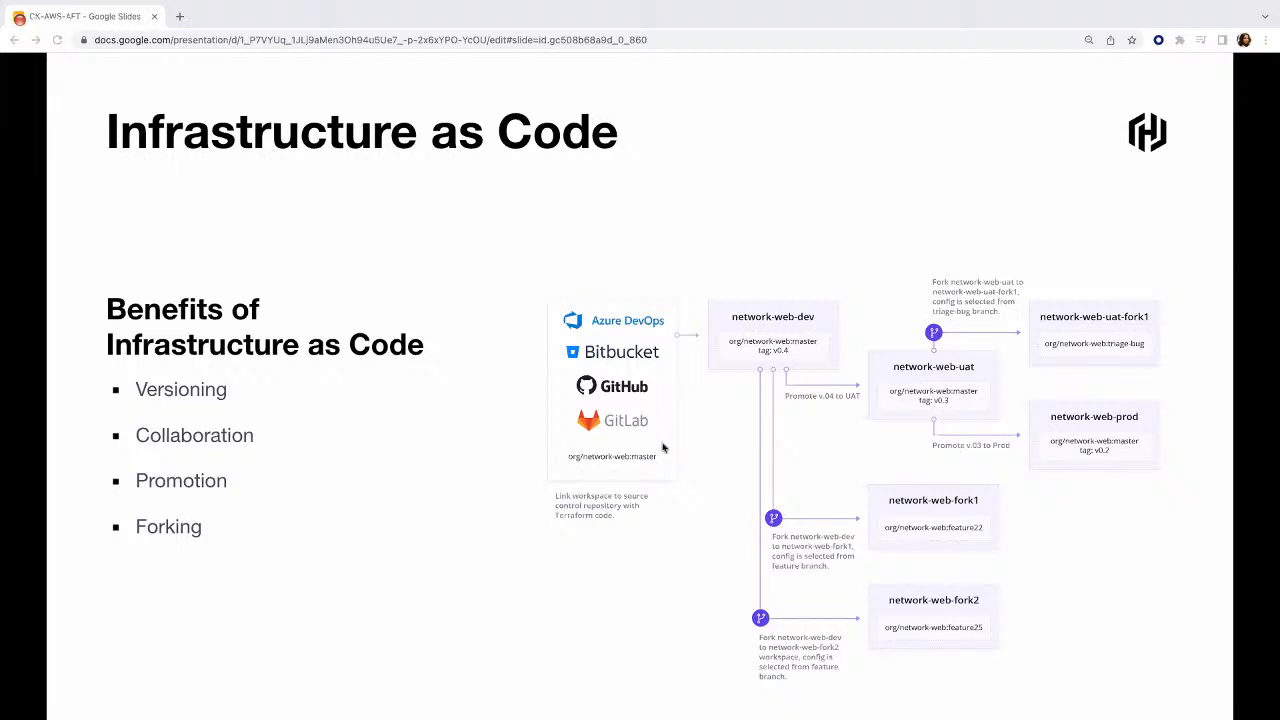
mouse_move(645, 453)
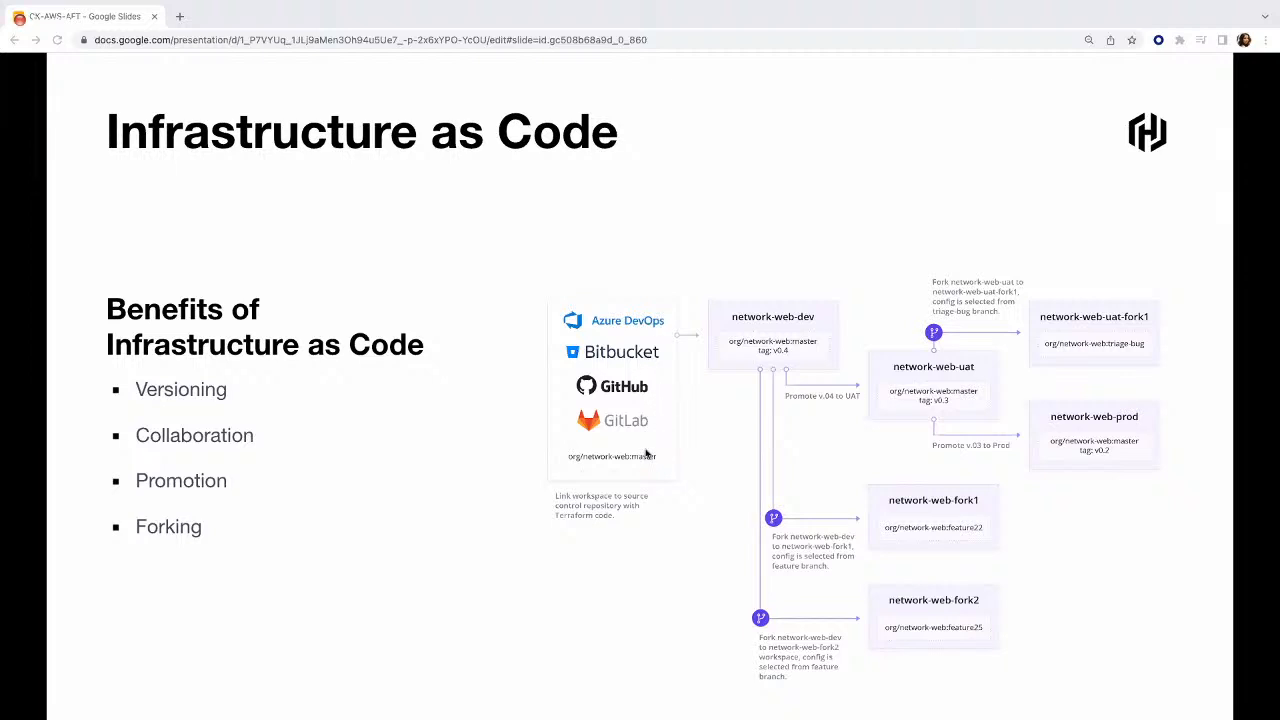
mouse_move(438, 482)
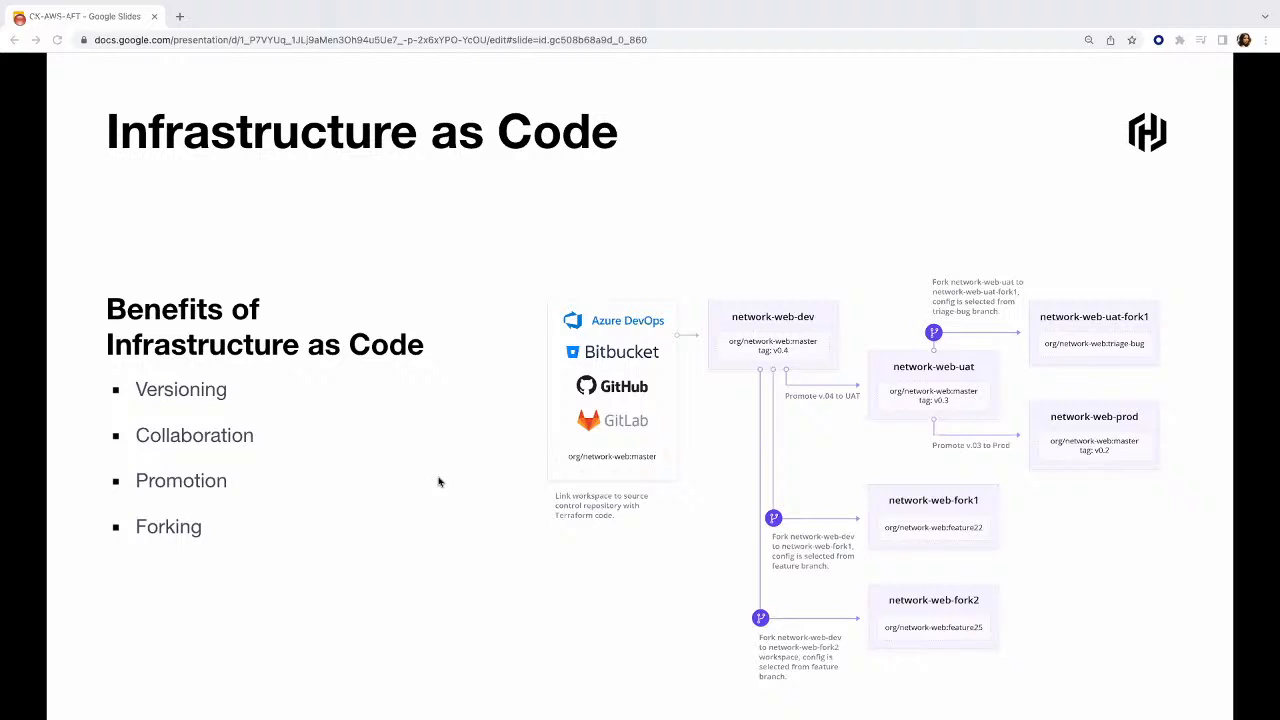
mouse_move(230, 505)
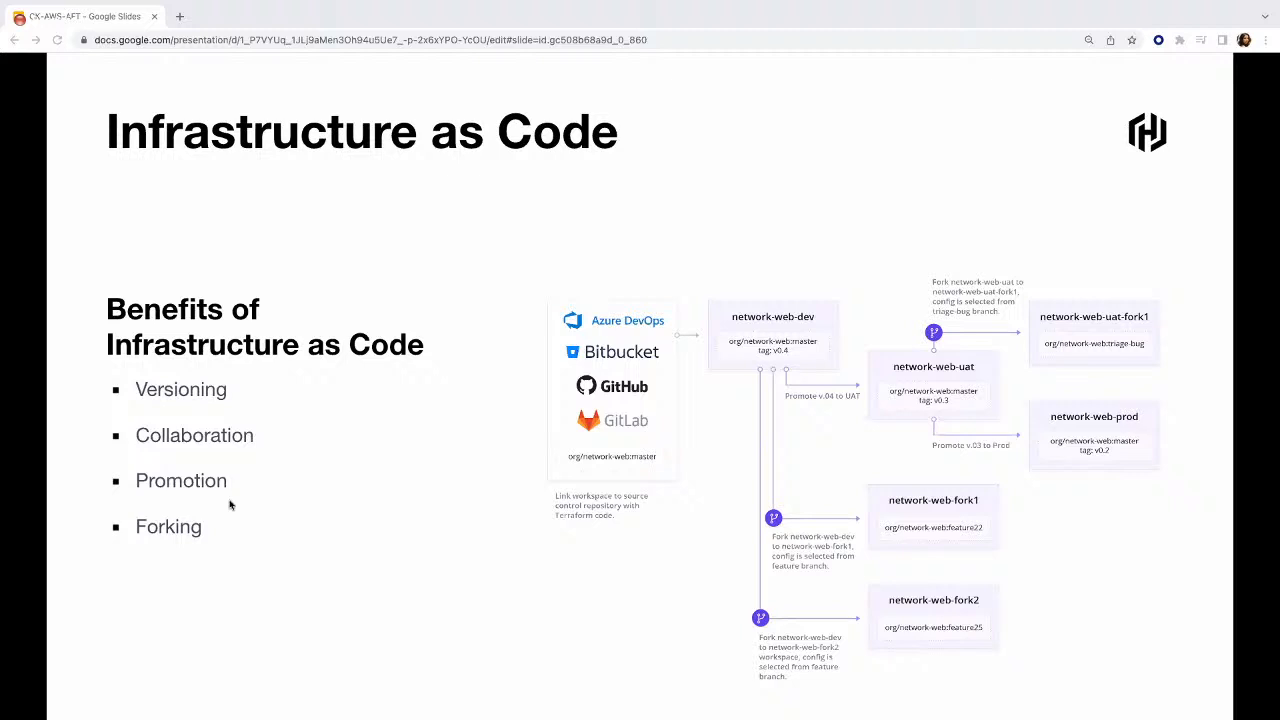
mouse_move(128, 557)
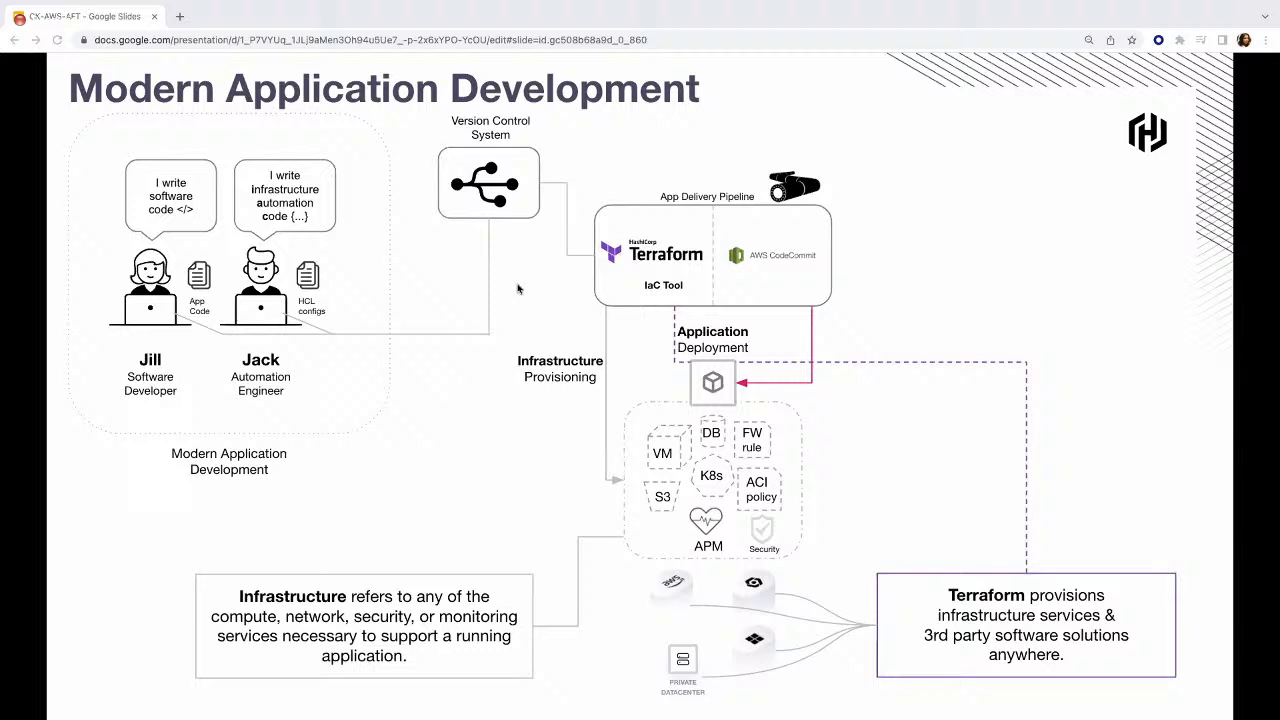
mouse_move(560, 203)
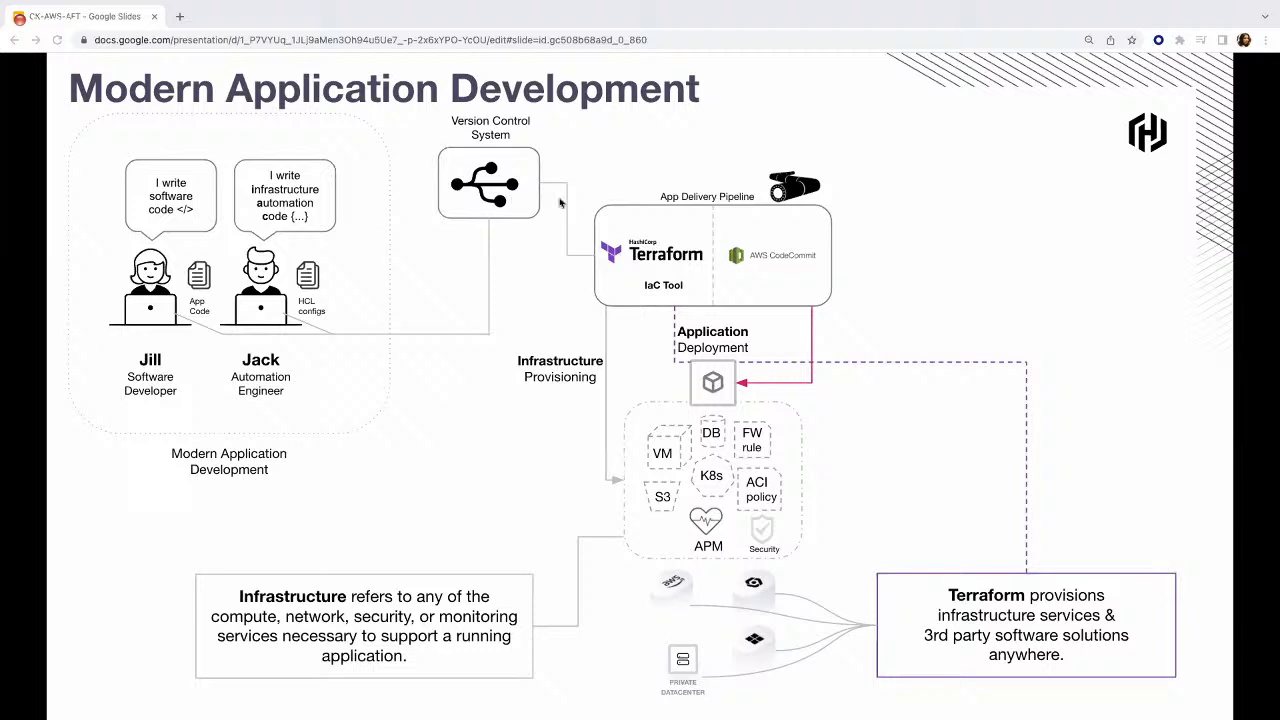
mouse_move(610, 266)
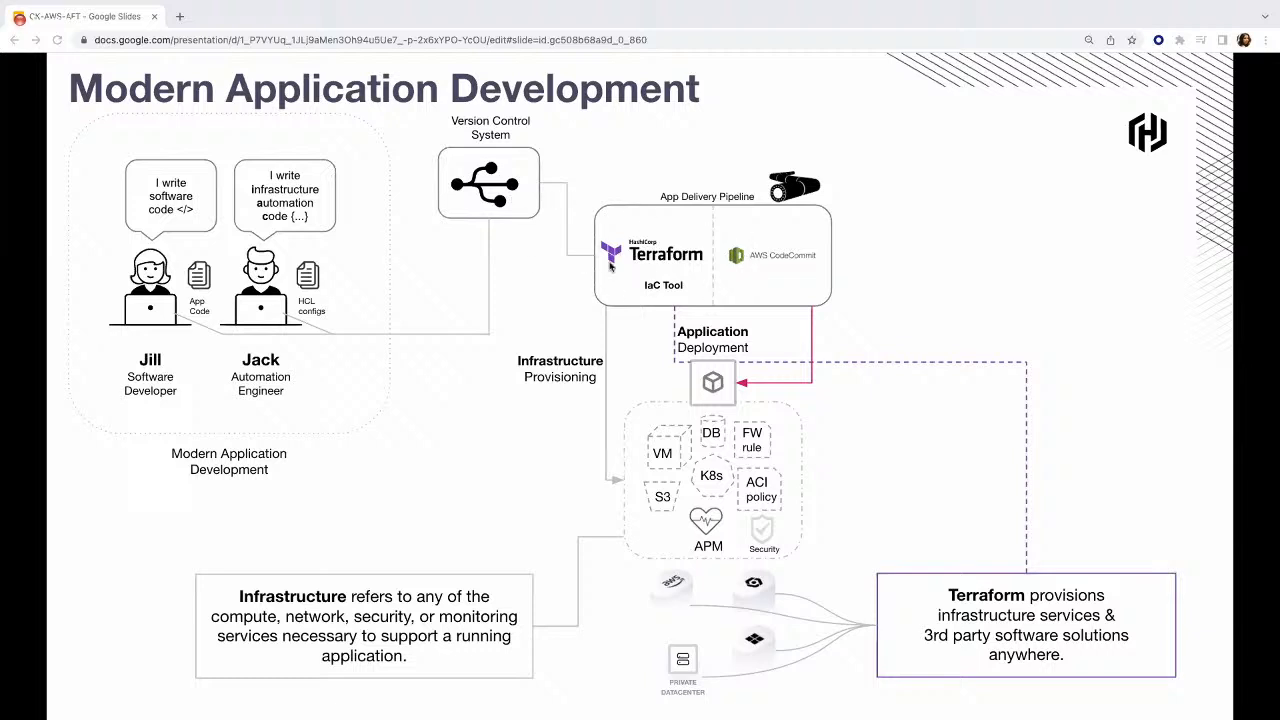
mouse_move(985, 365)
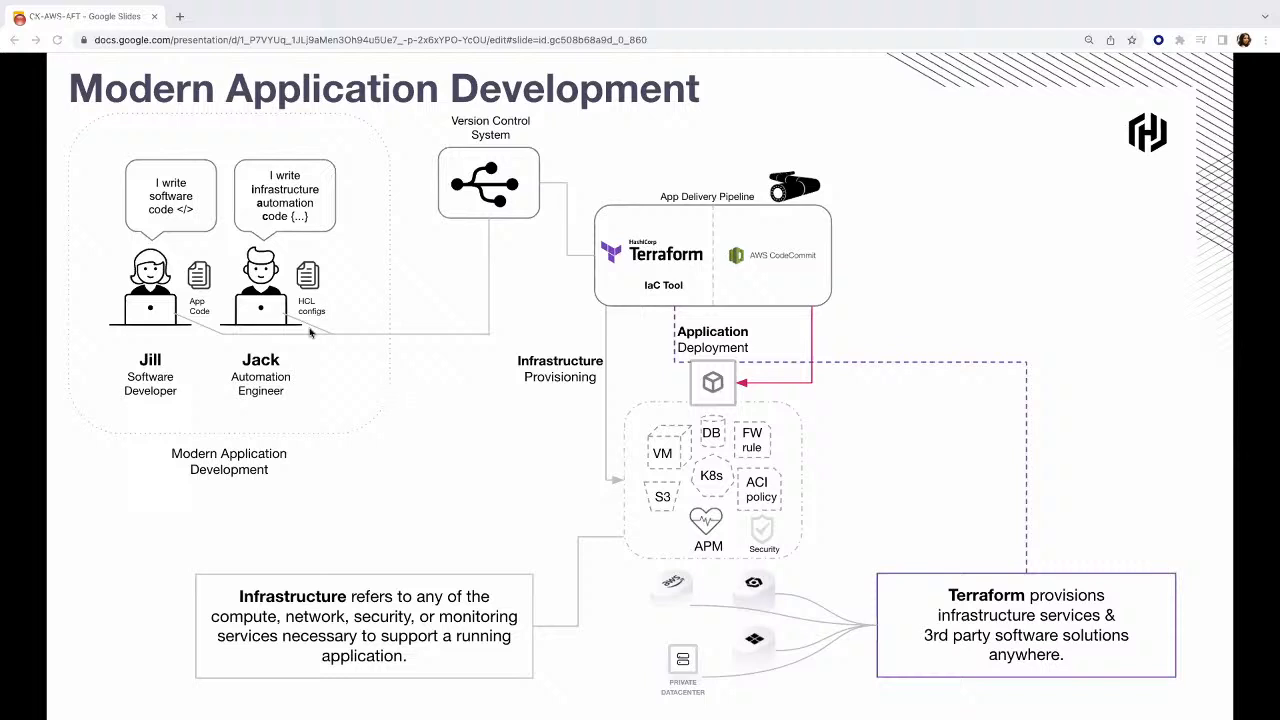
mouse_move(312, 330)
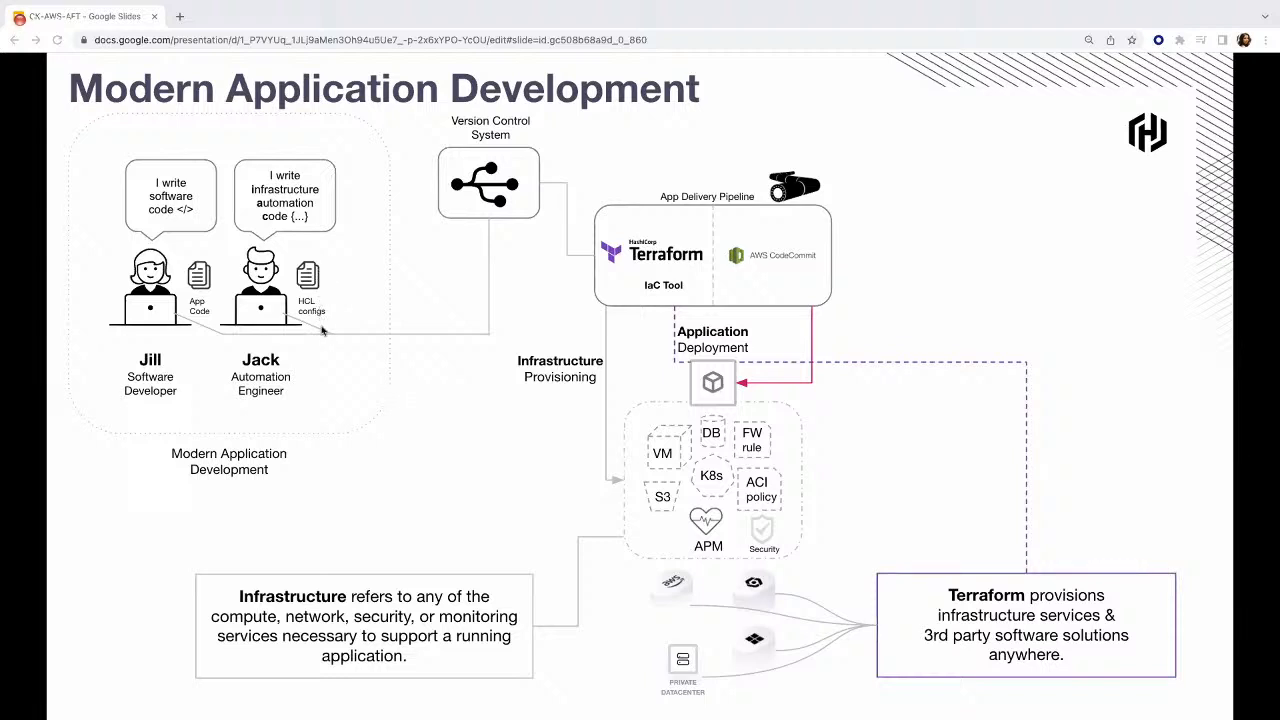
mouse_move(305, 337)
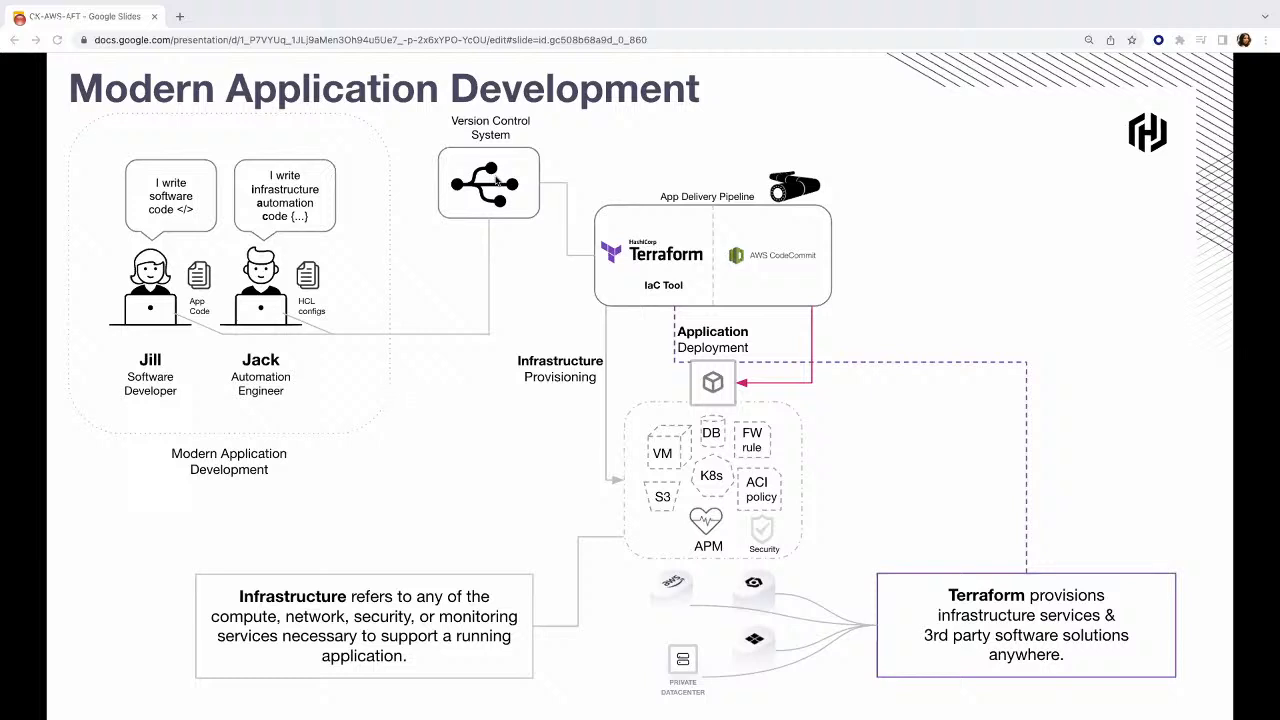
mouse_move(547, 186)
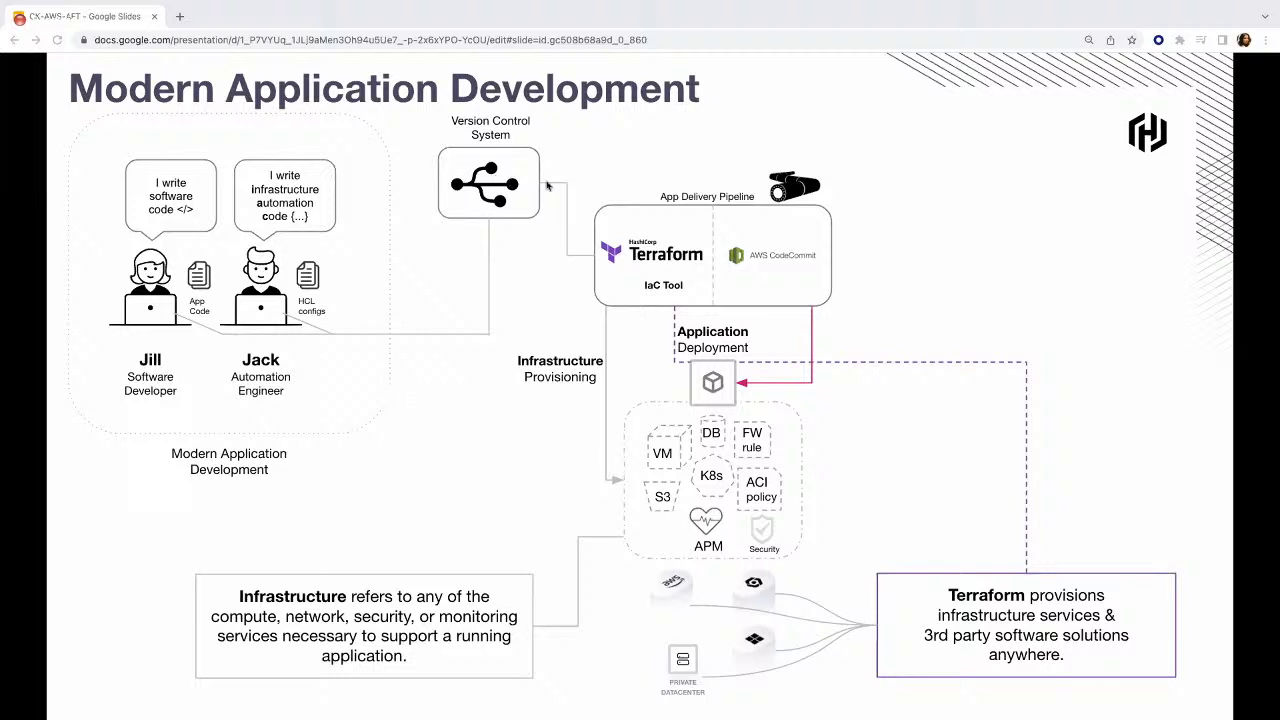
mouse_move(643, 252)
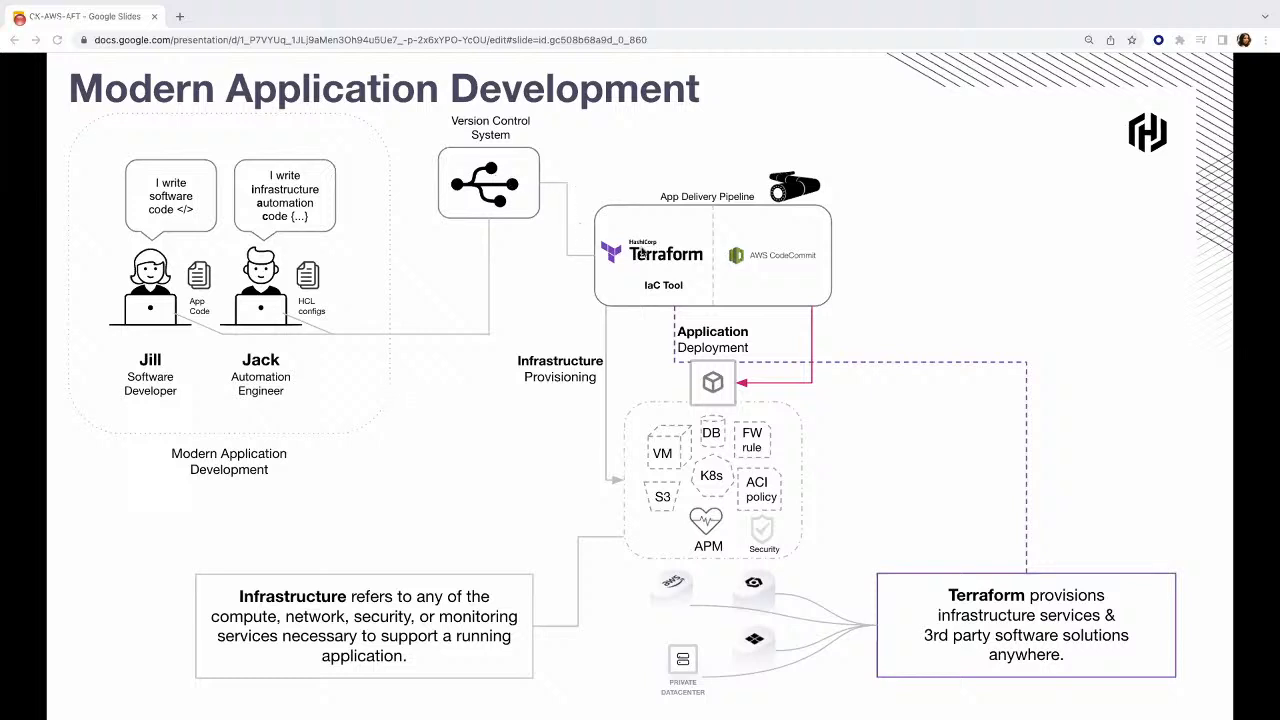
mouse_move(740, 190)
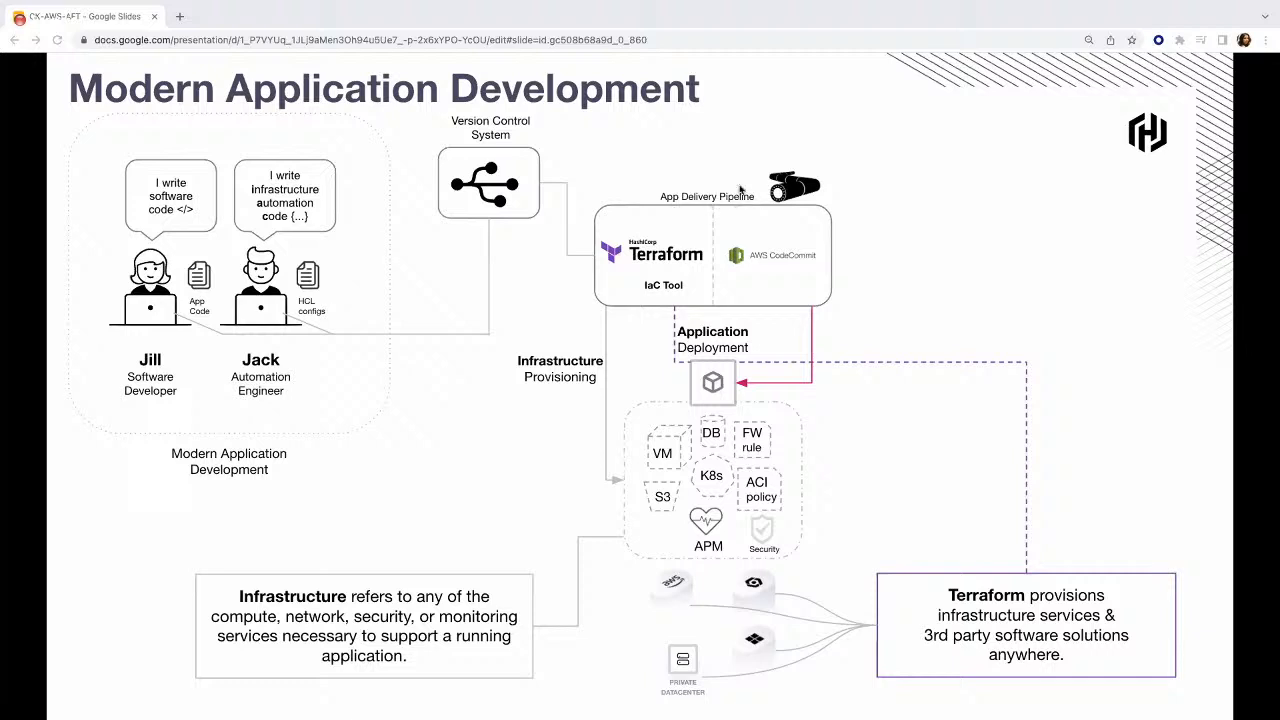
mouse_move(633, 225)
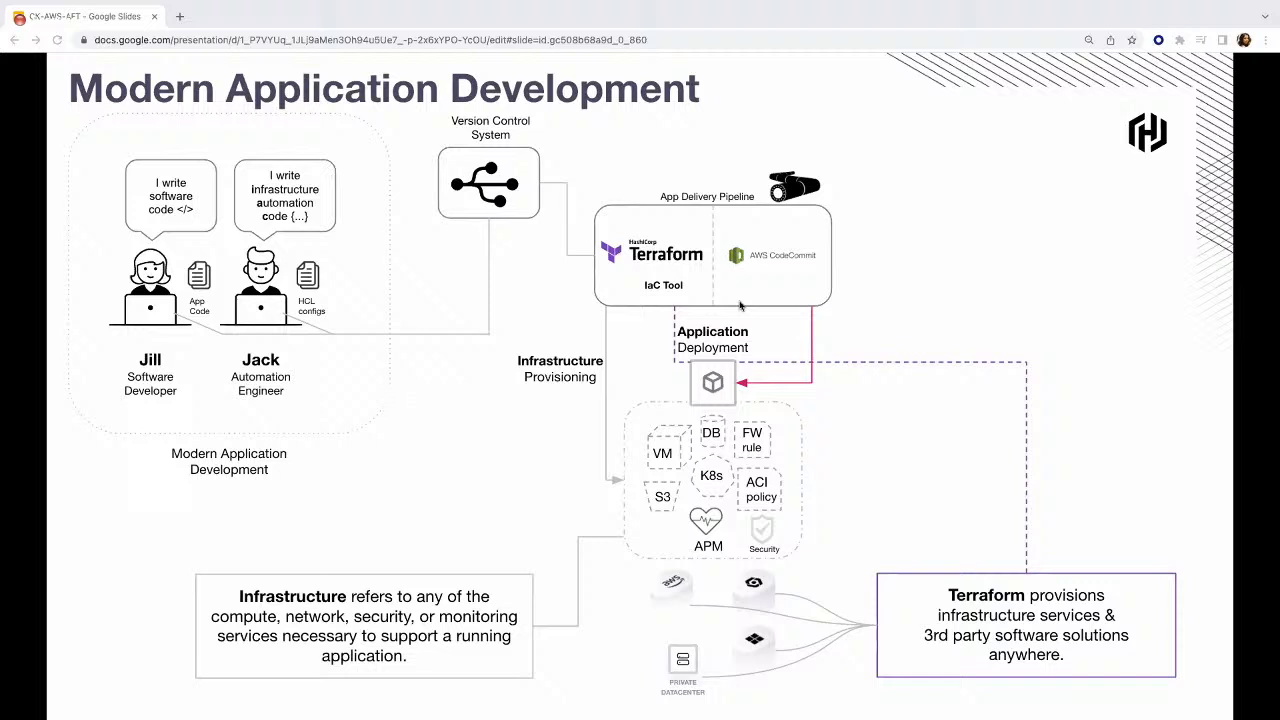
mouse_move(675, 300)
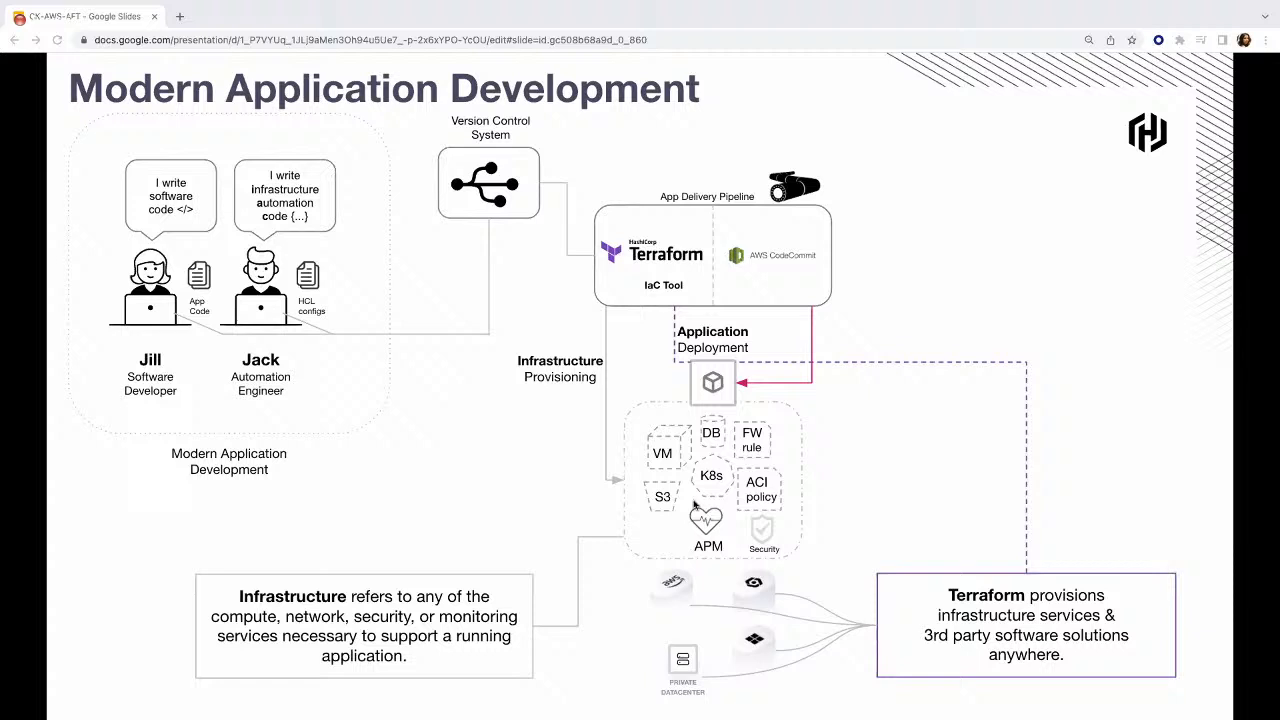
mouse_move(780, 457)
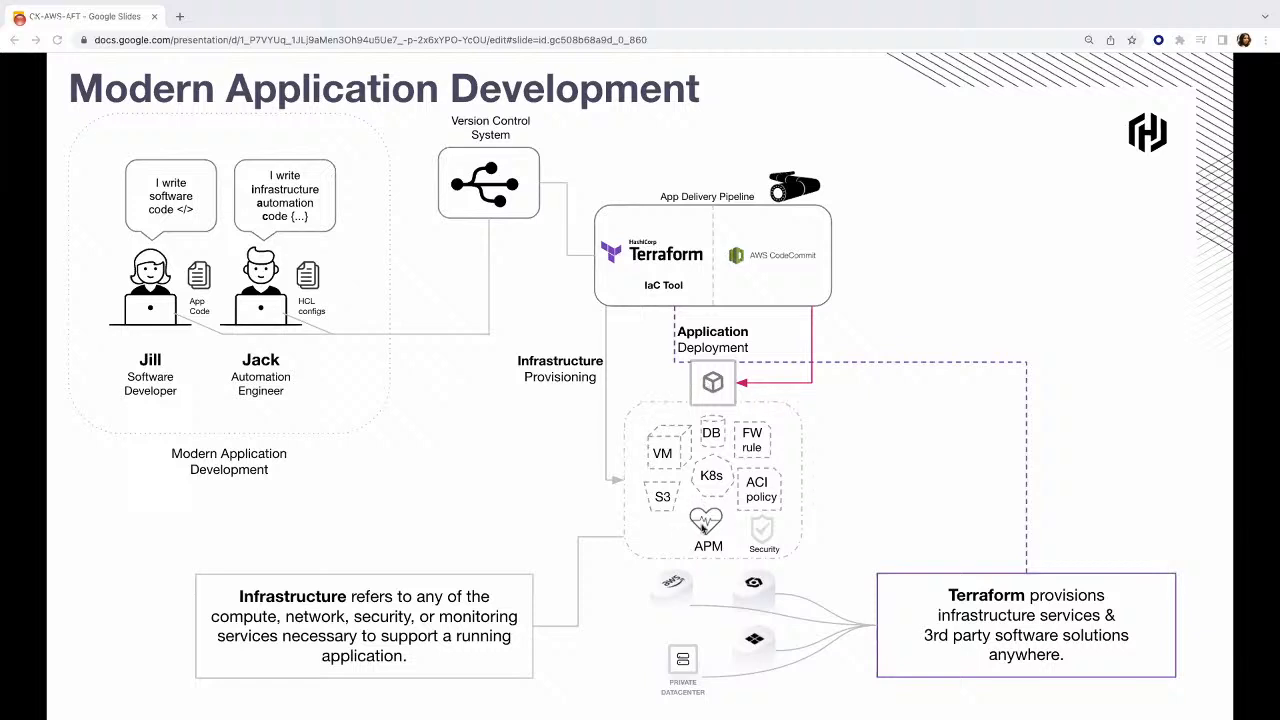
mouse_move(700, 530)
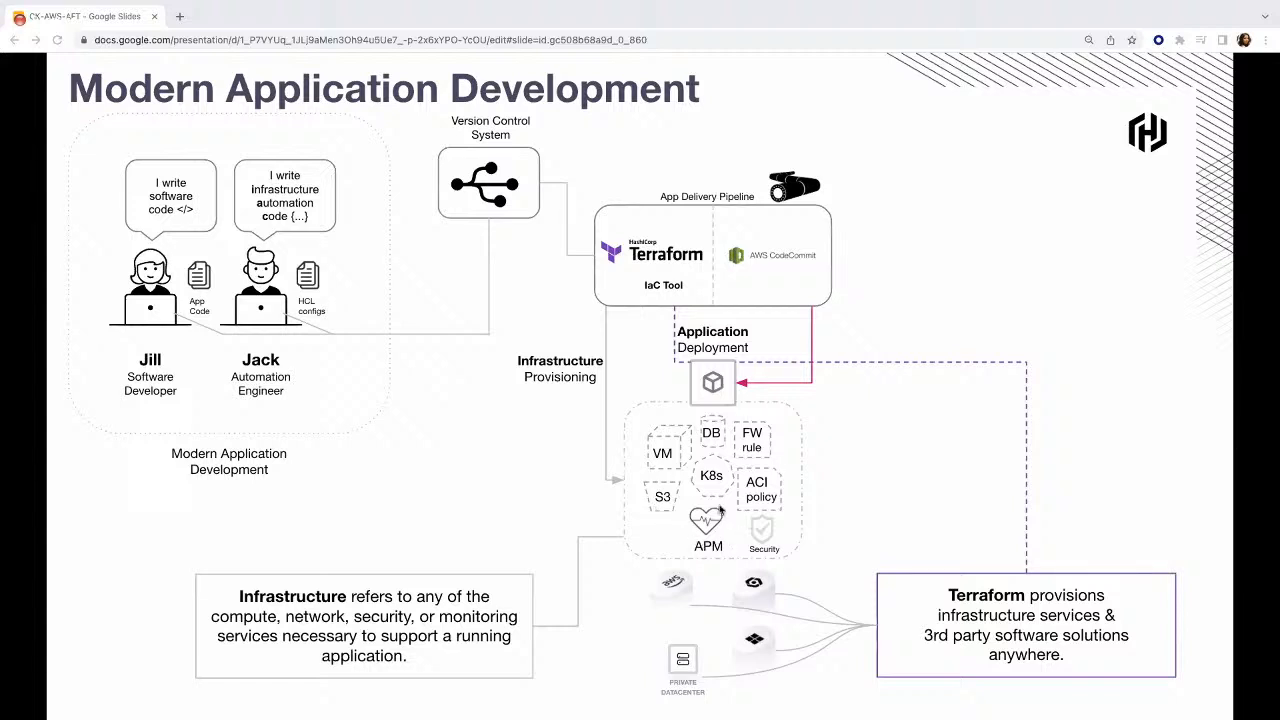
mouse_move(860, 490)
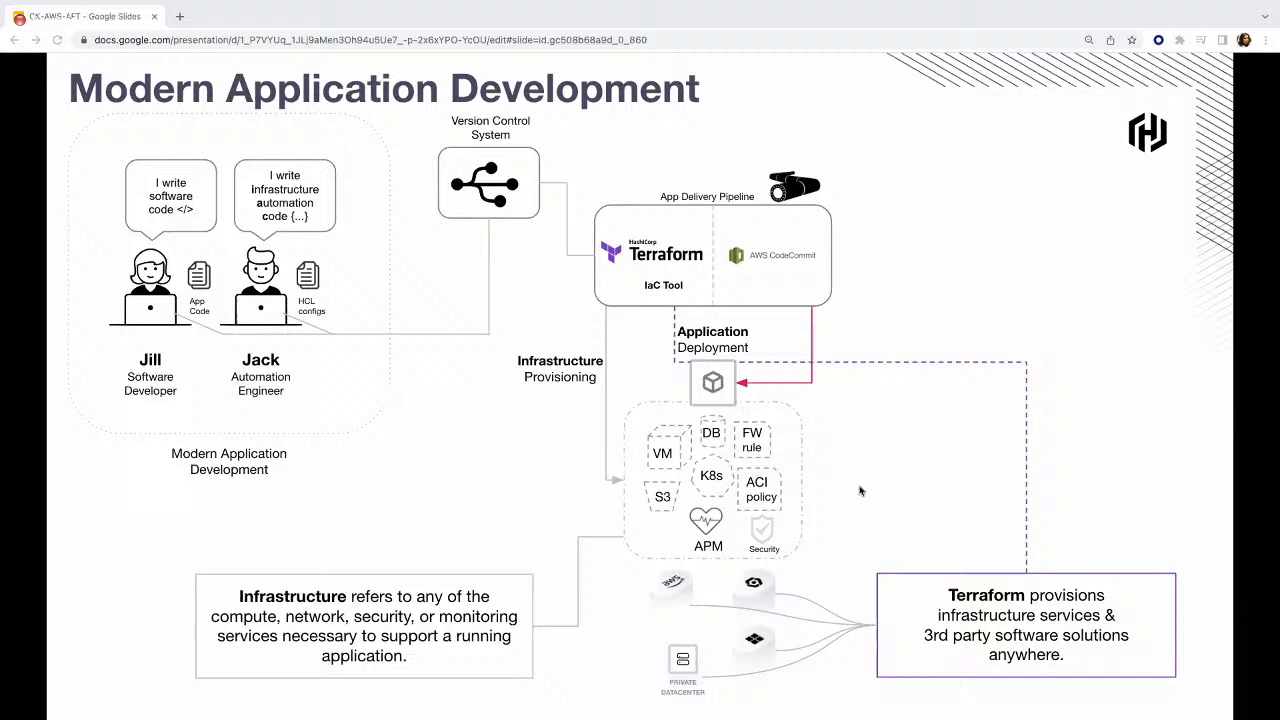
key("Right")
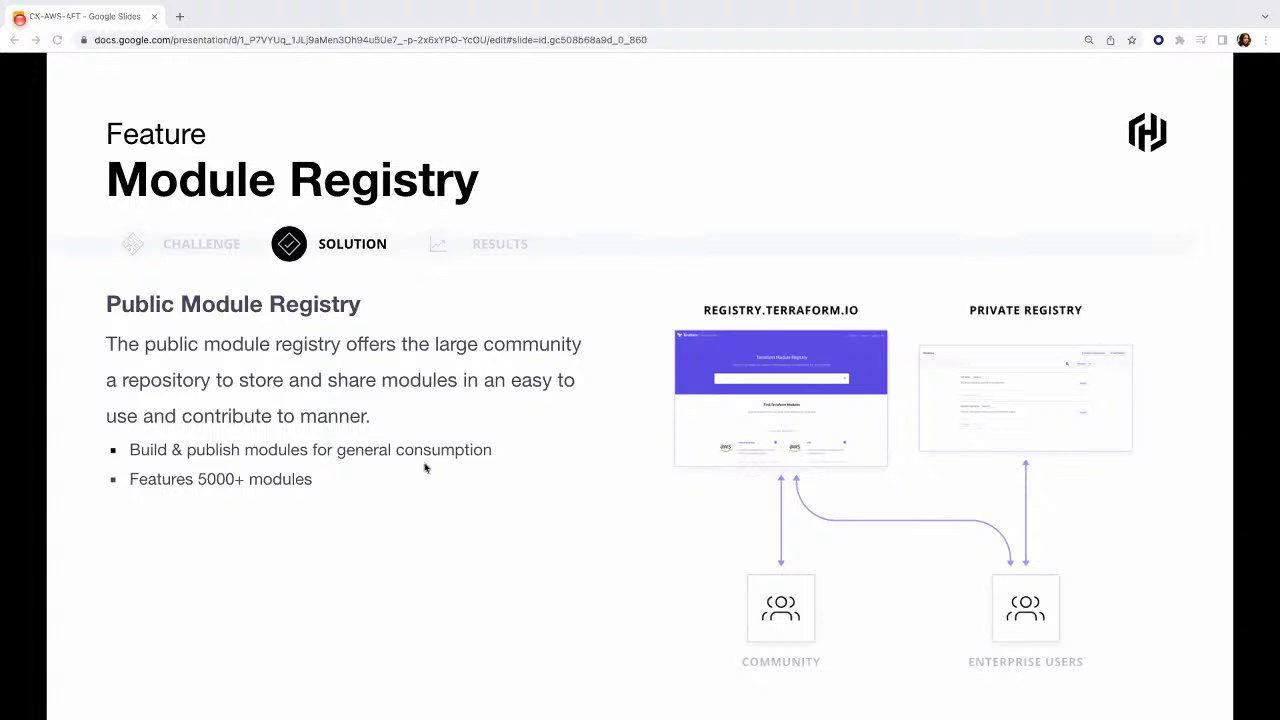
mouse_move(639, 391)
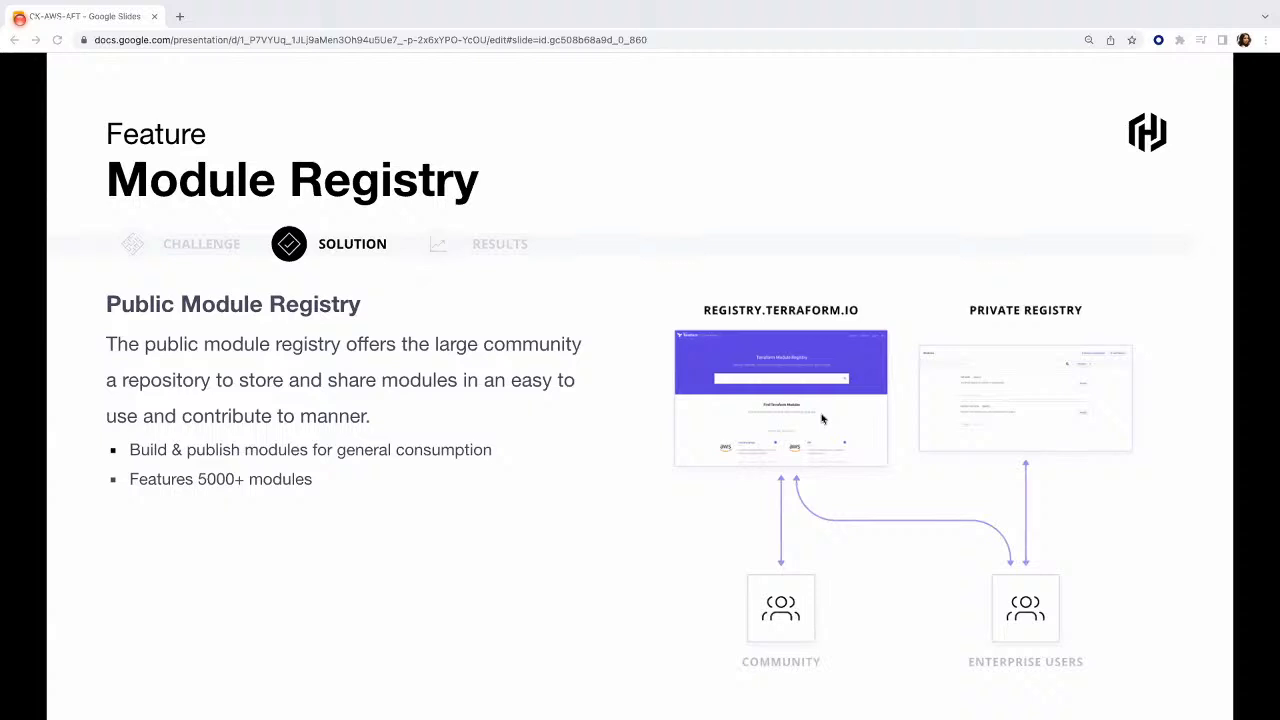
mouse_move(767, 446)
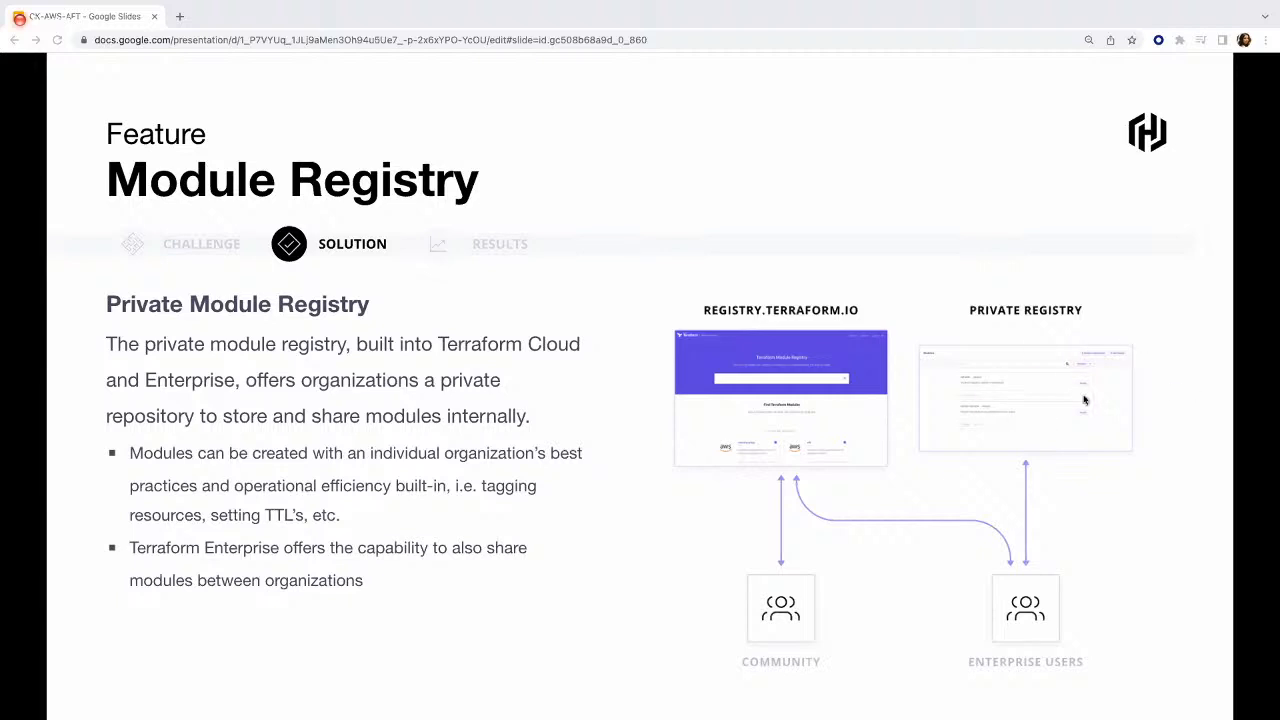
mouse_move(1028, 407)
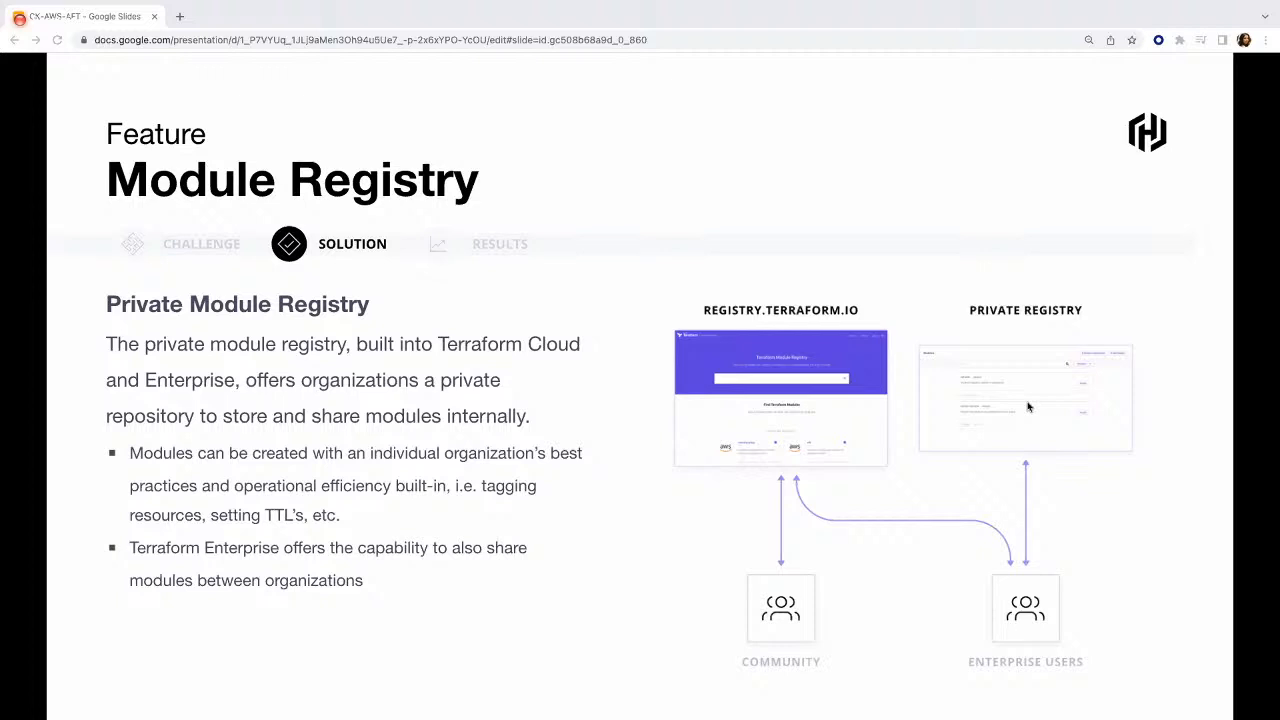
mouse_move(1042, 398)
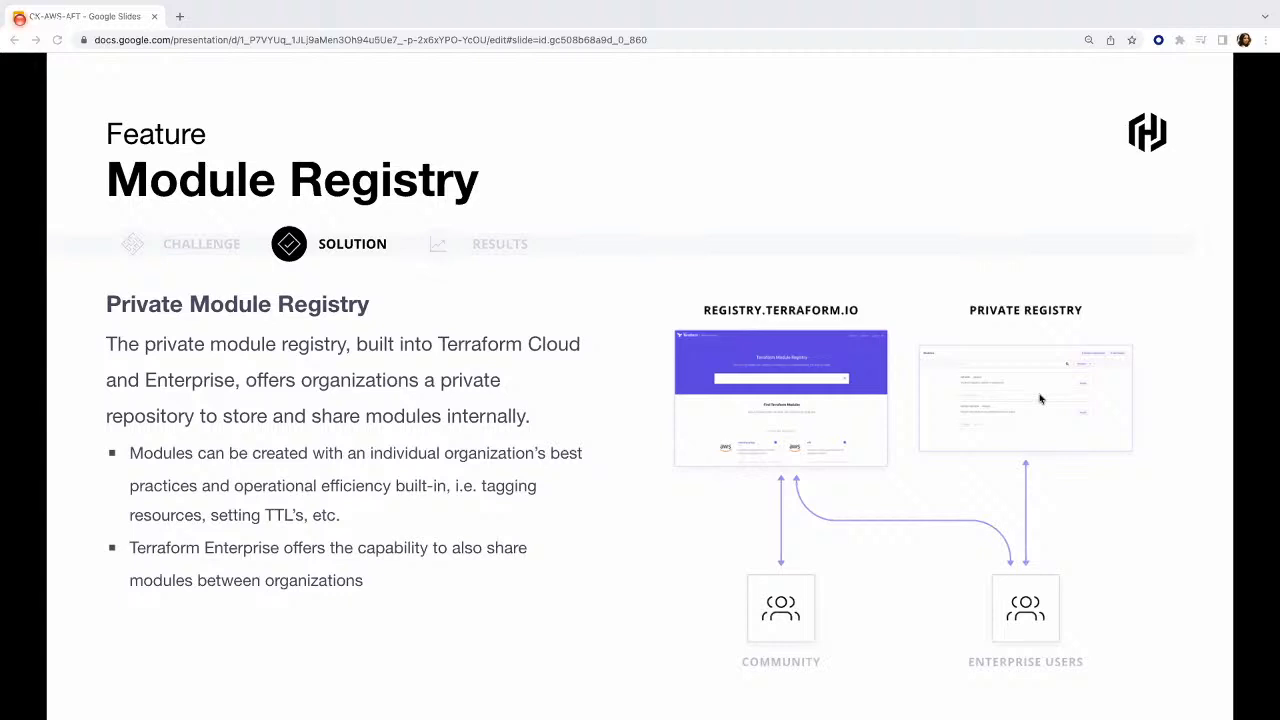
mouse_move(1056, 400)
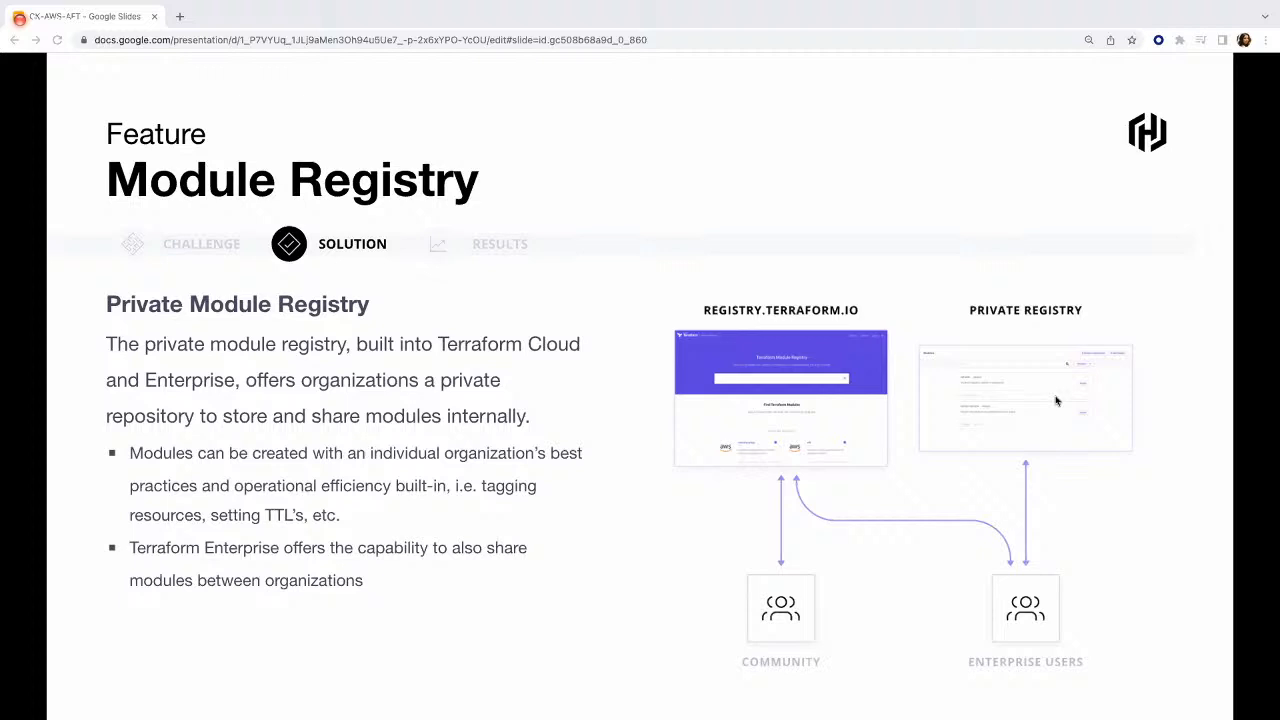
mouse_move(1013, 386)
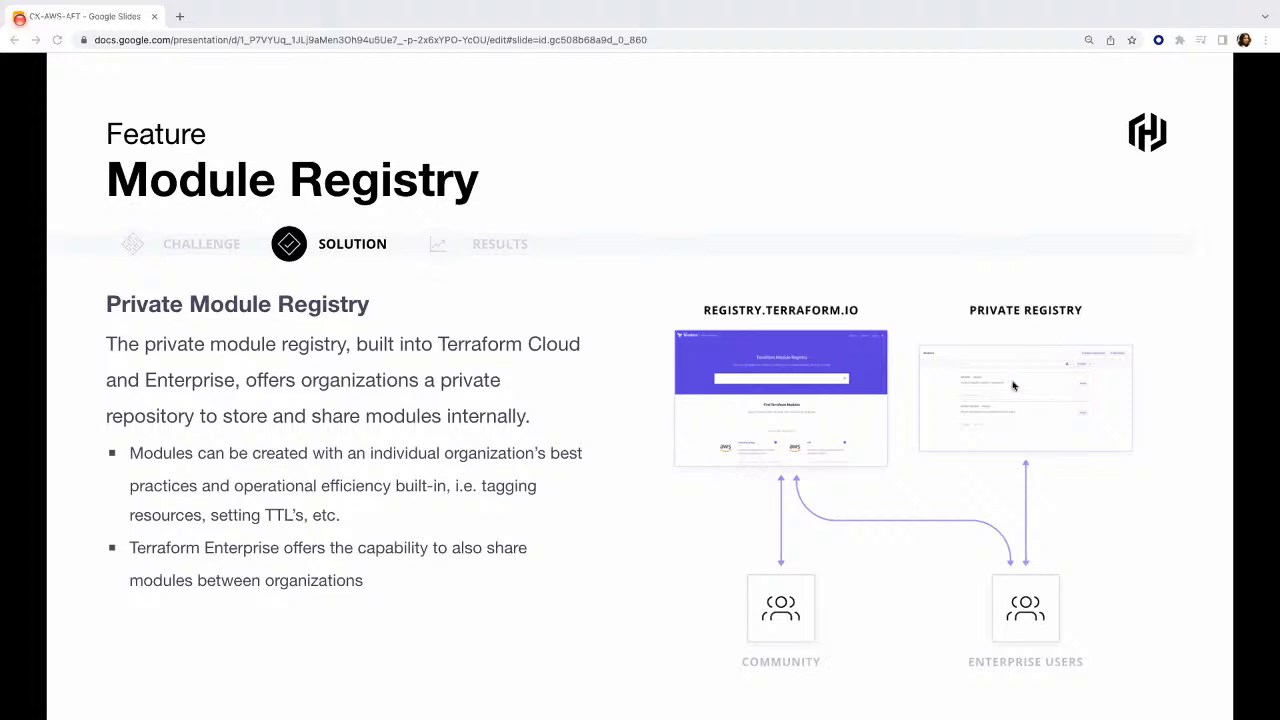
mouse_move(1014, 390)
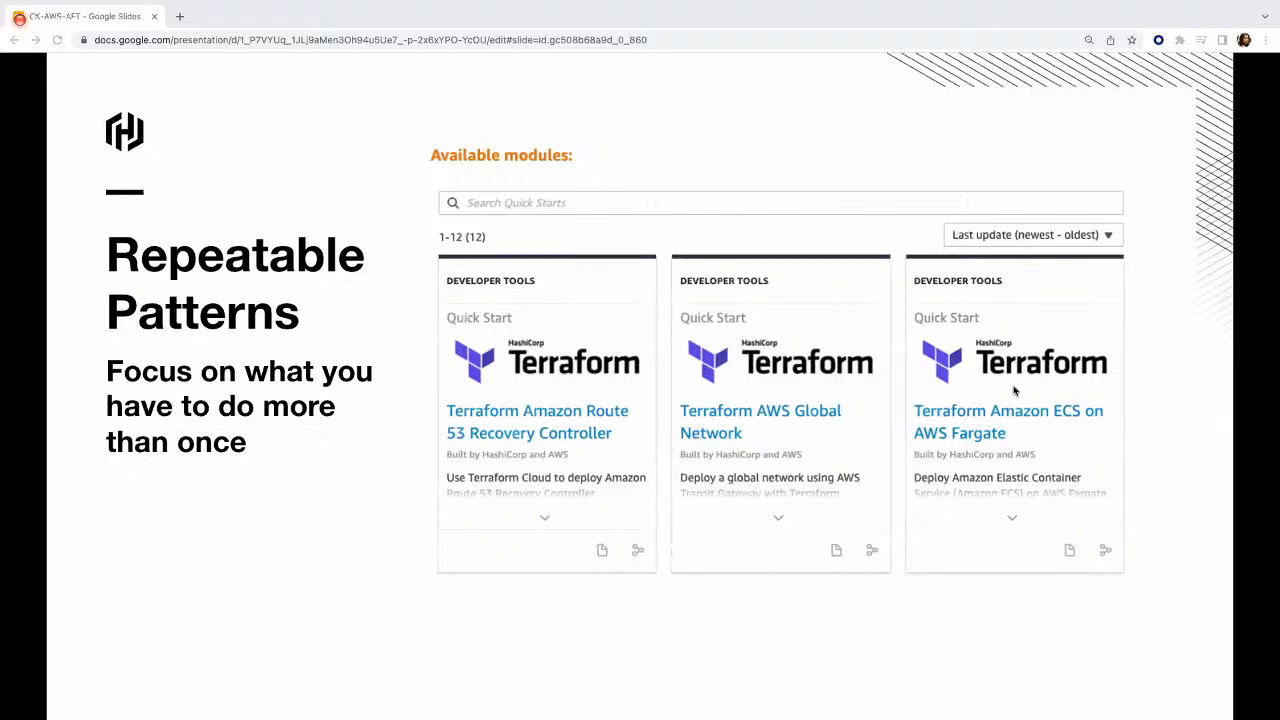
mouse_move(722, 365)
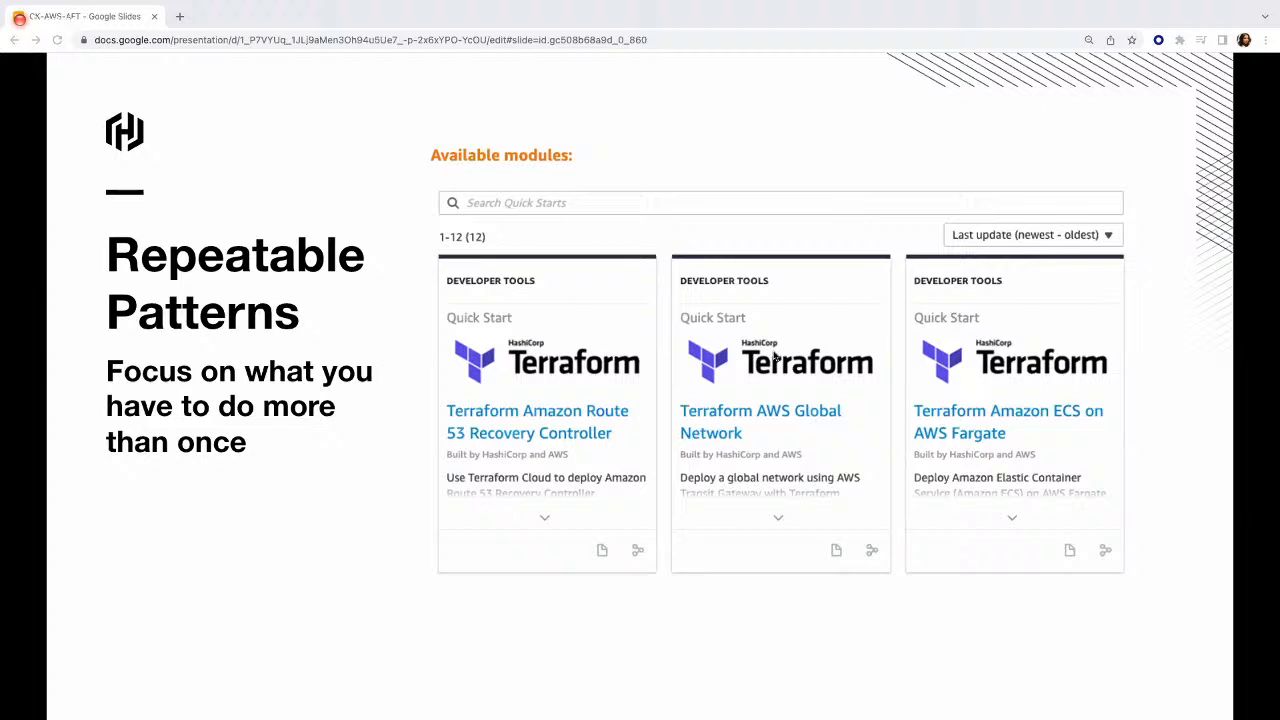
mouse_move(918, 271)
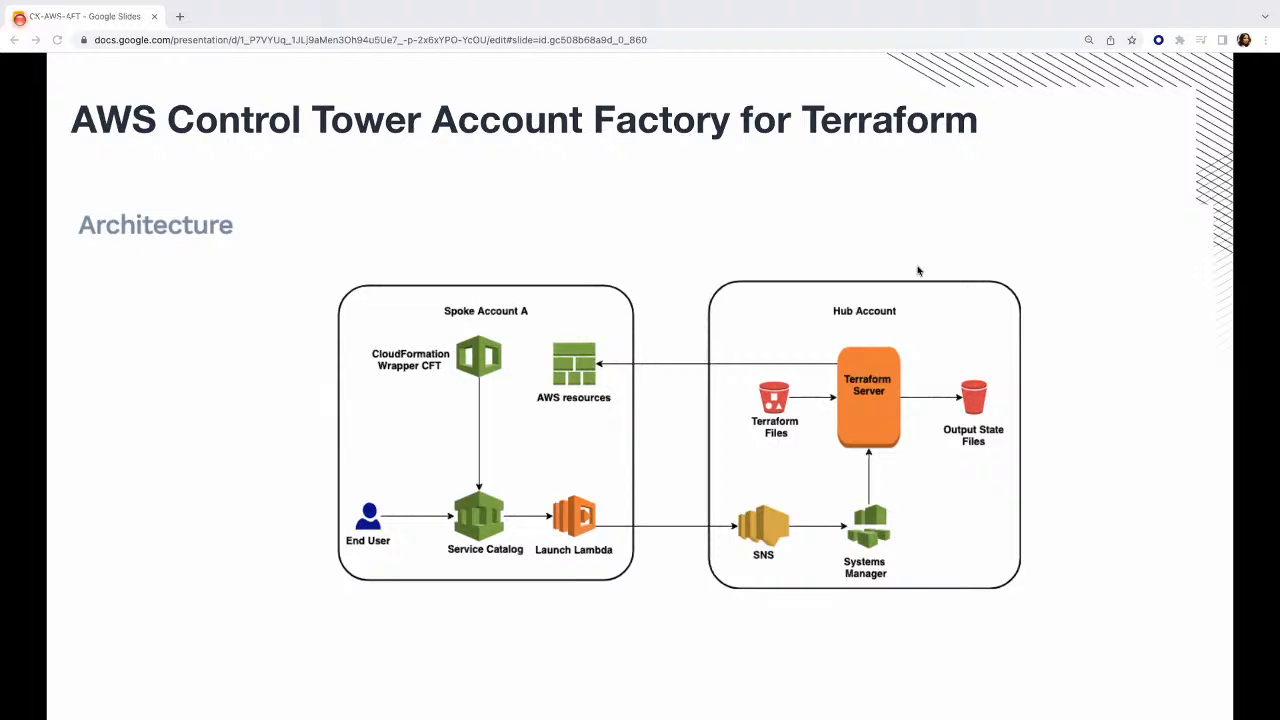
mouse_move(880, 460)
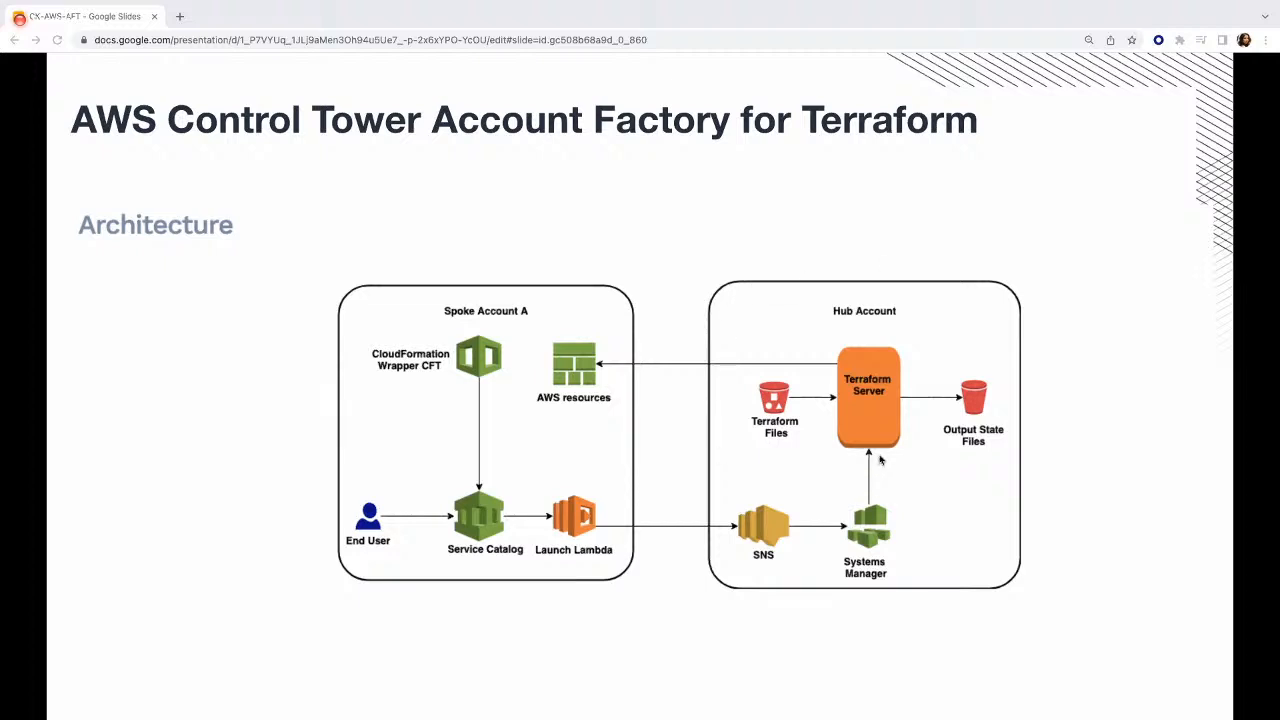
mouse_move(775, 402)
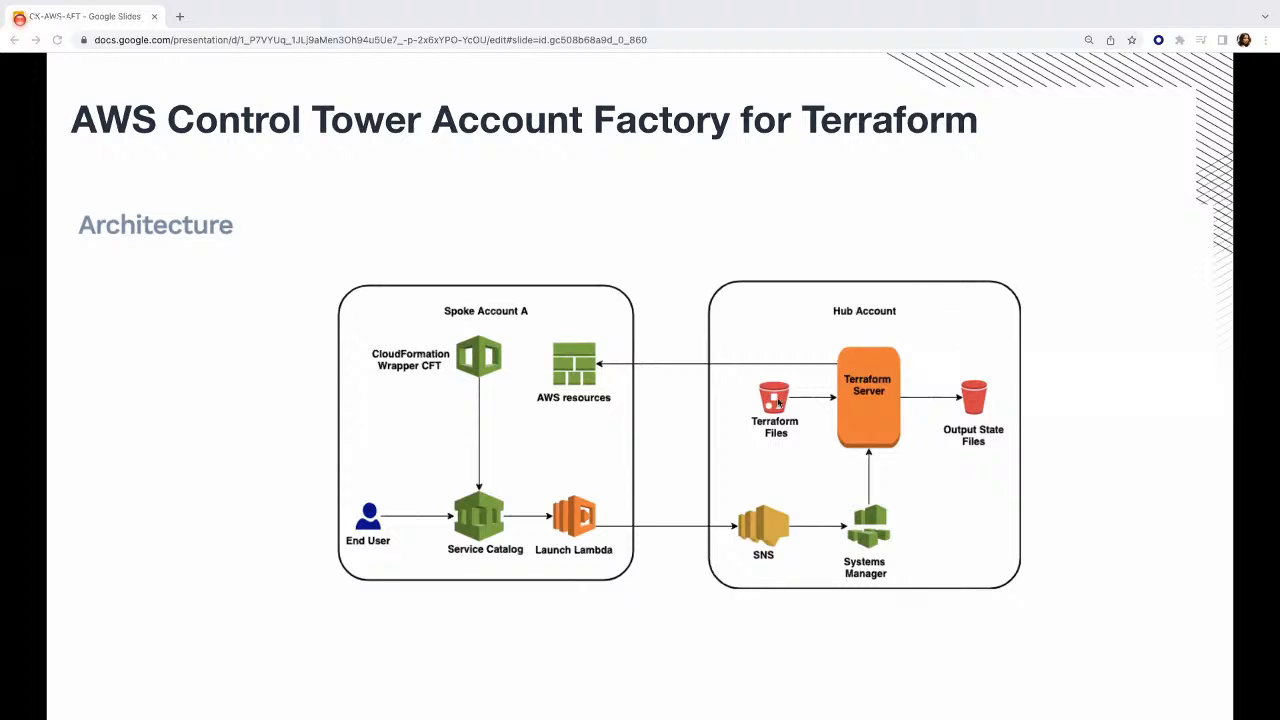
mouse_move(850, 445)
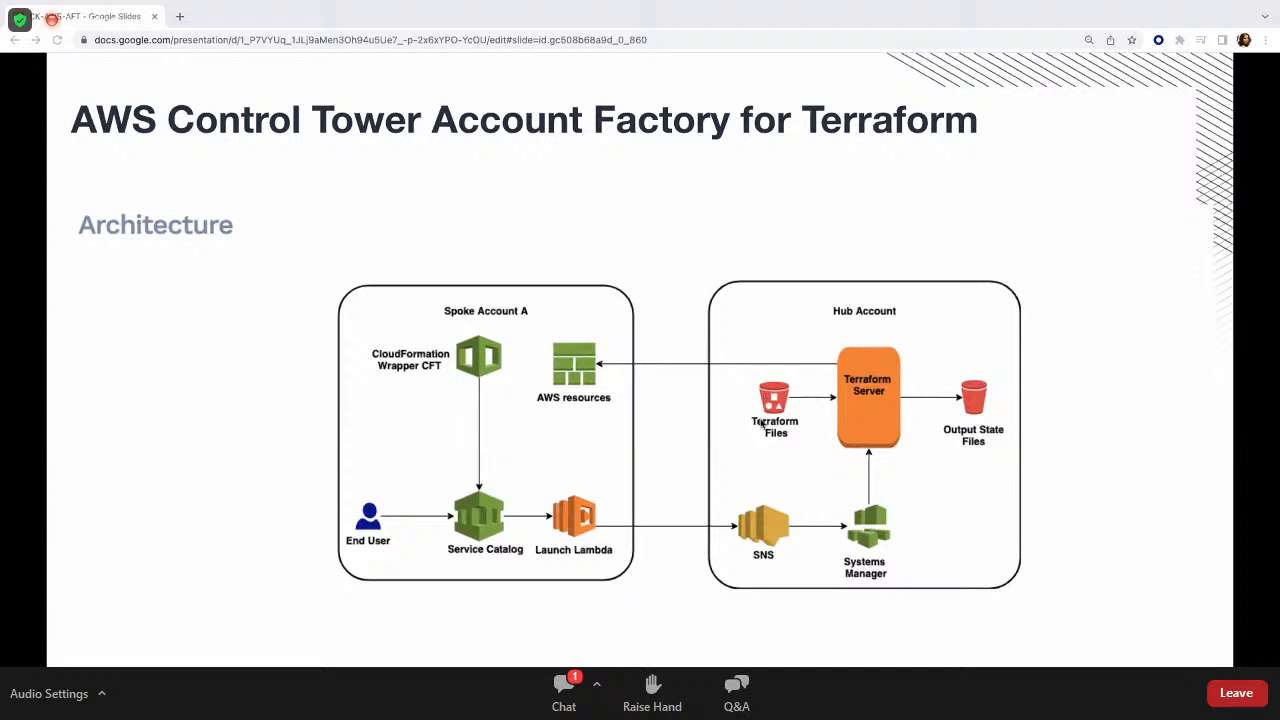
mouse_move(865, 431)
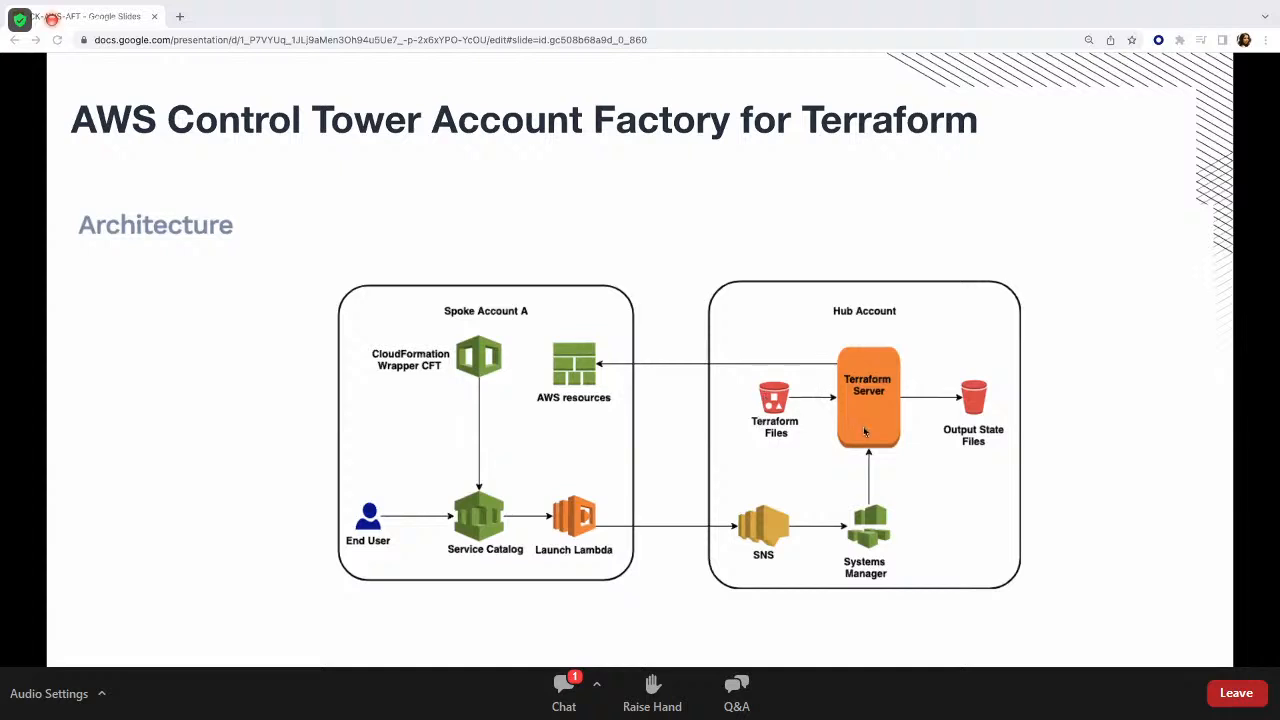
mouse_move(858, 422)
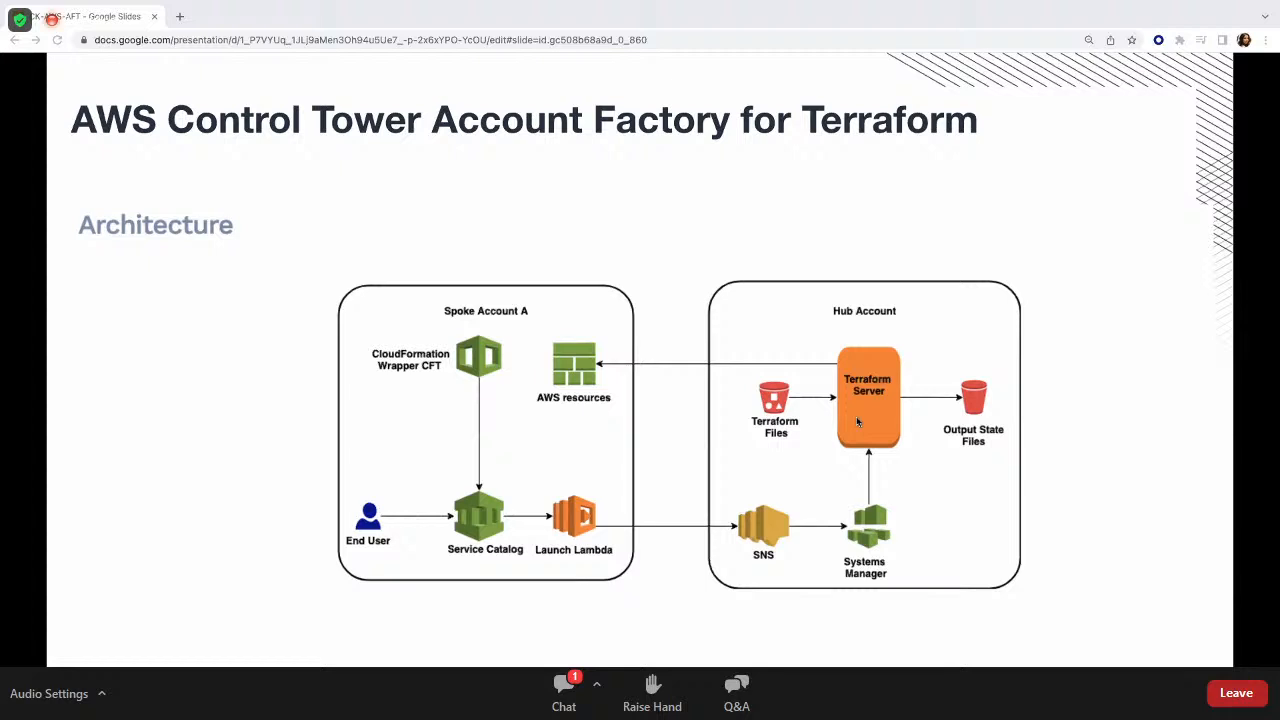
mouse_move(729, 363)
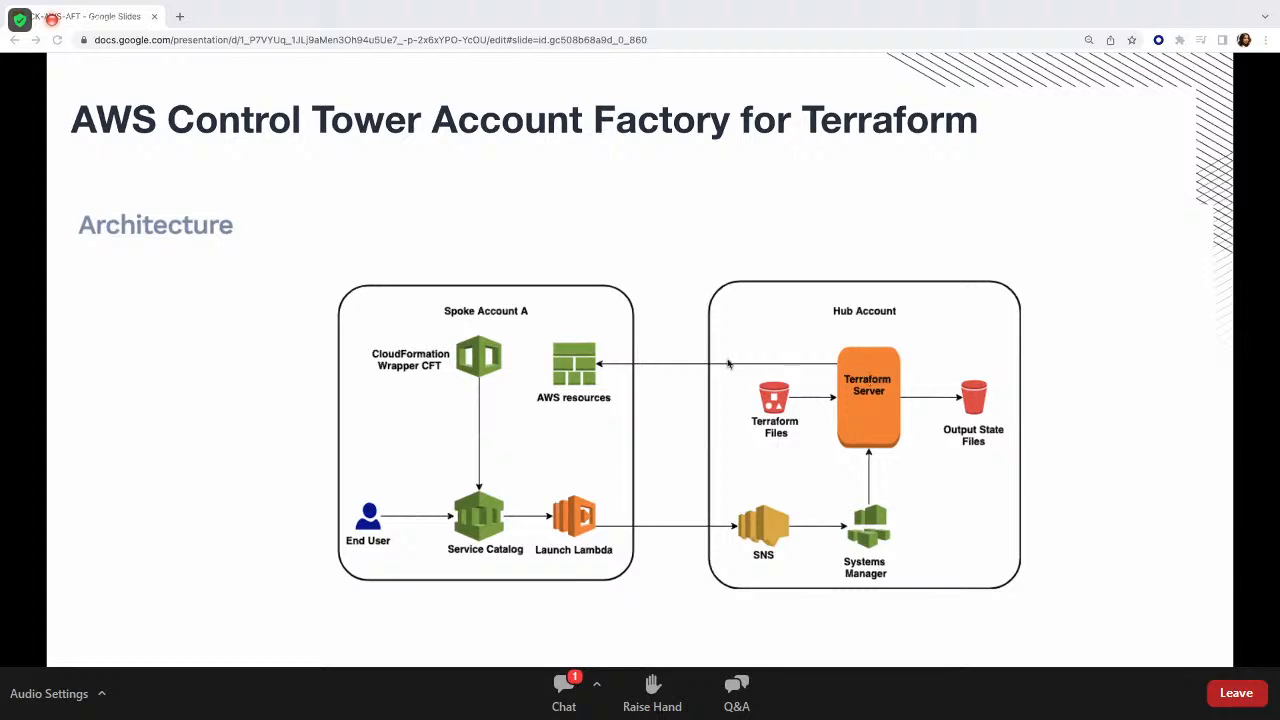
mouse_move(775, 410)
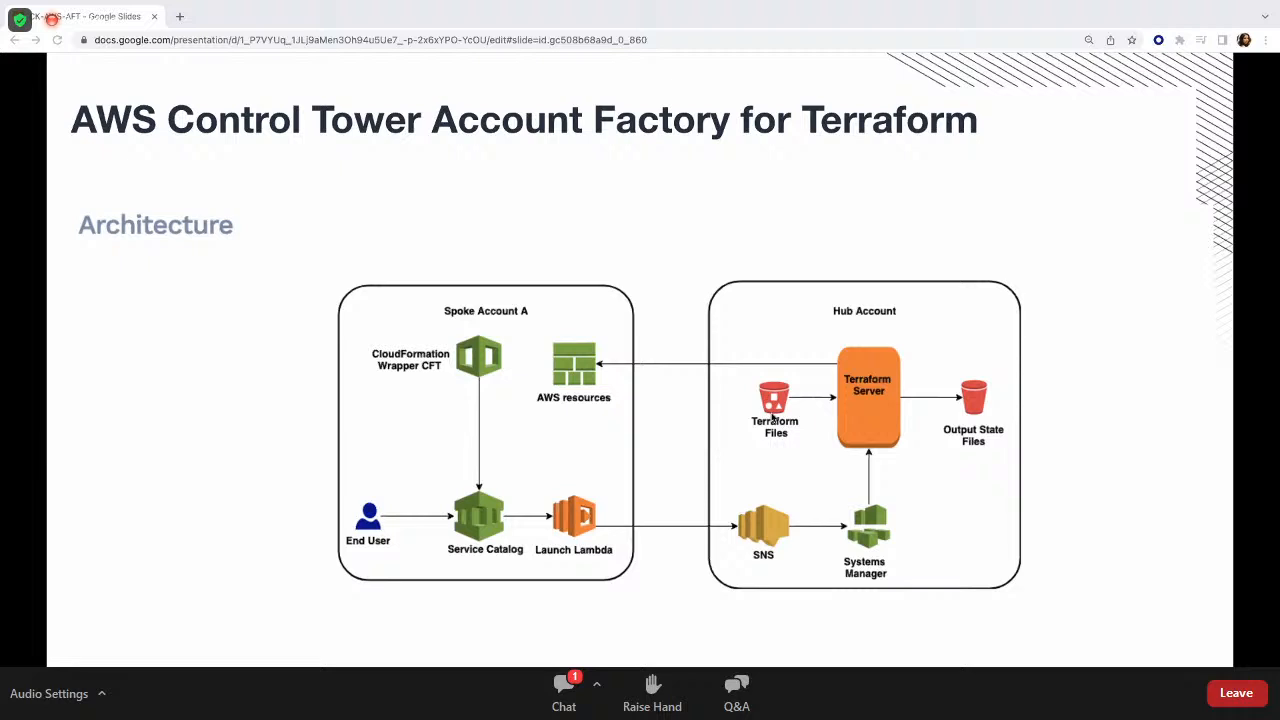
mouse_move(881, 420)
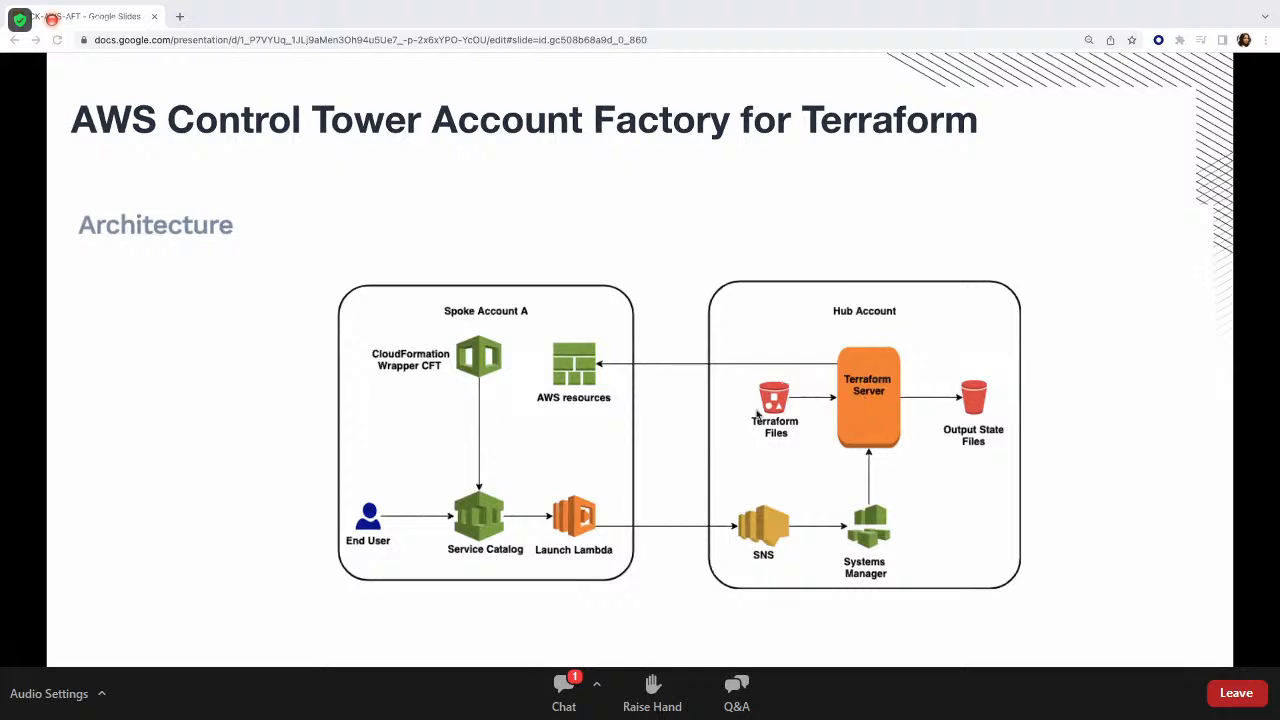
mouse_move(888, 448)
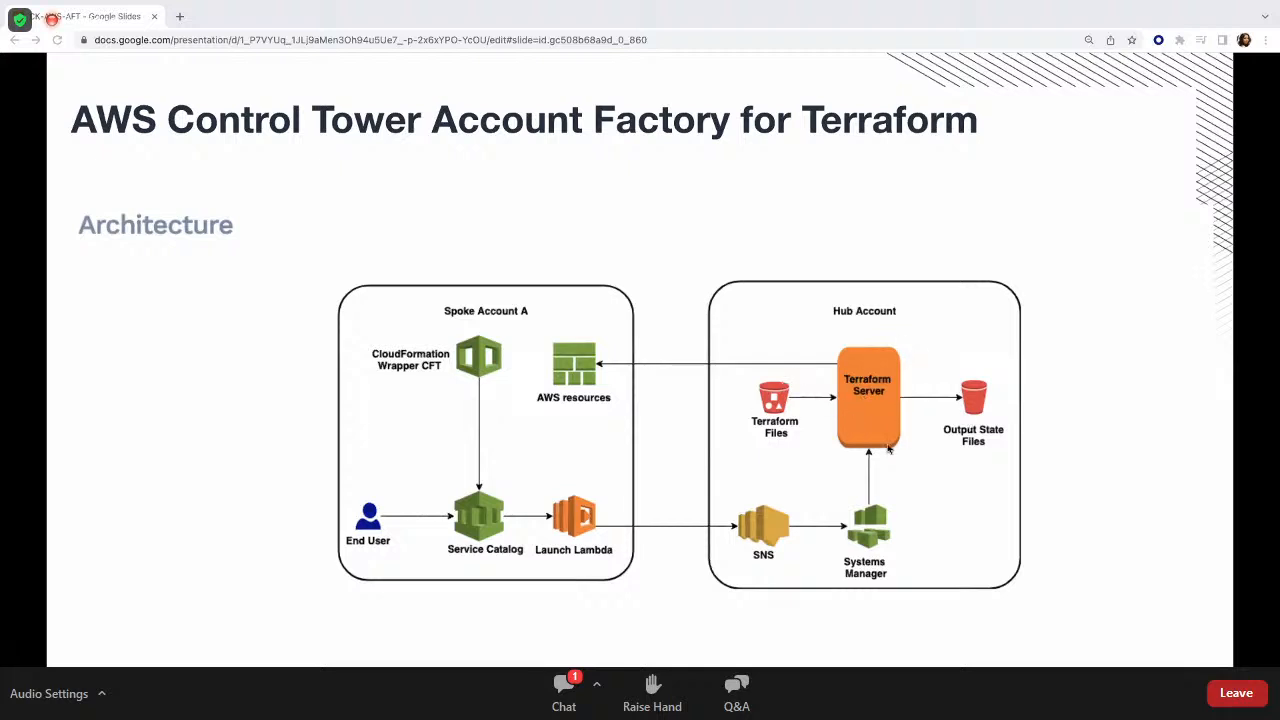
mouse_move(954, 413)
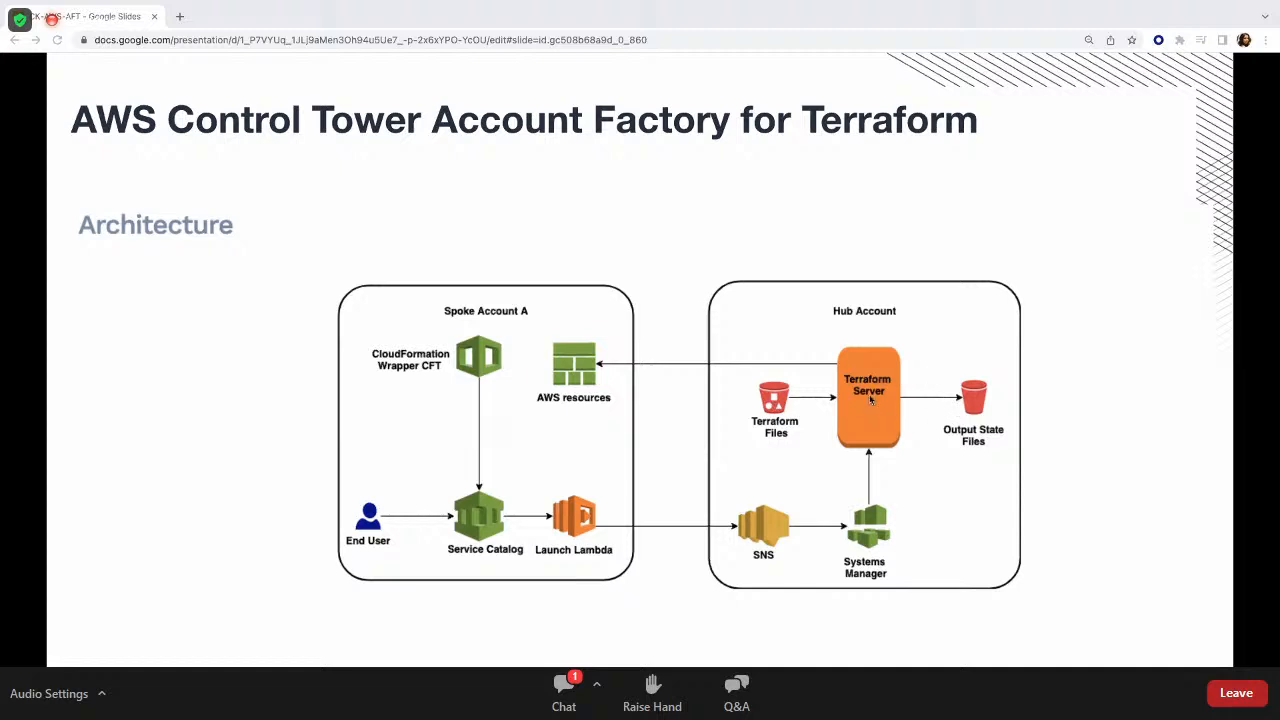
mouse_move(595, 360)
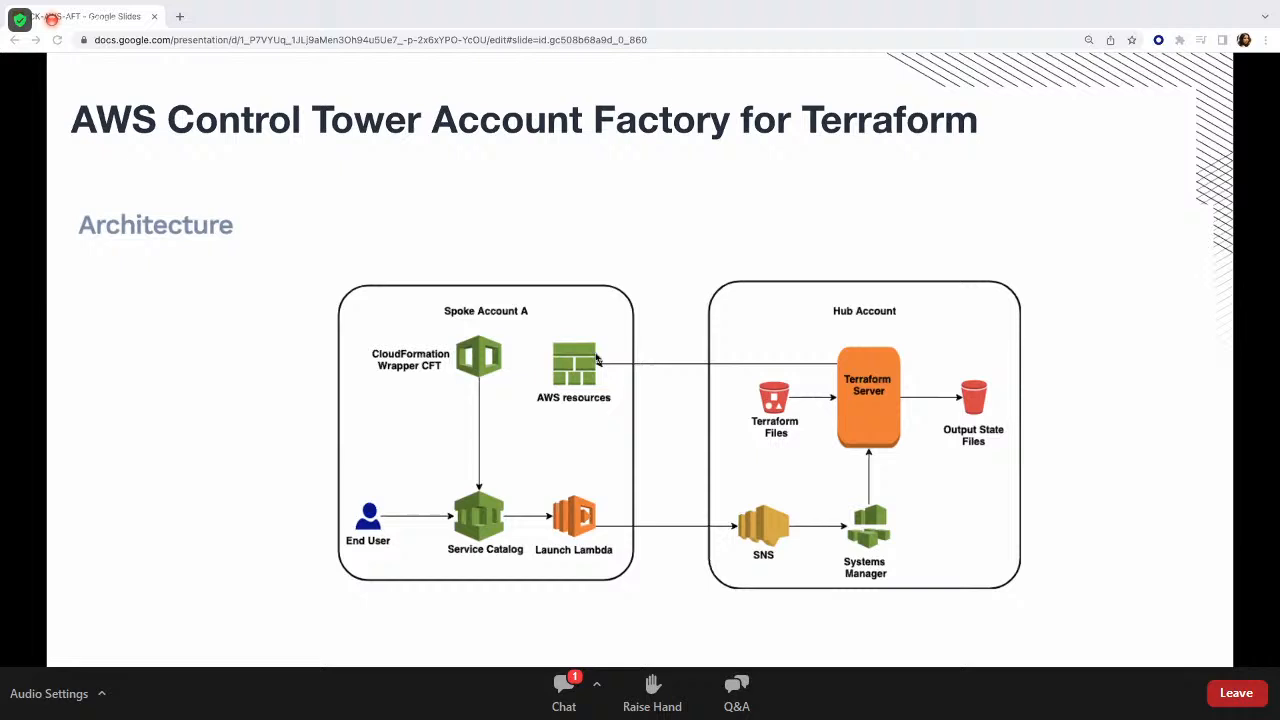